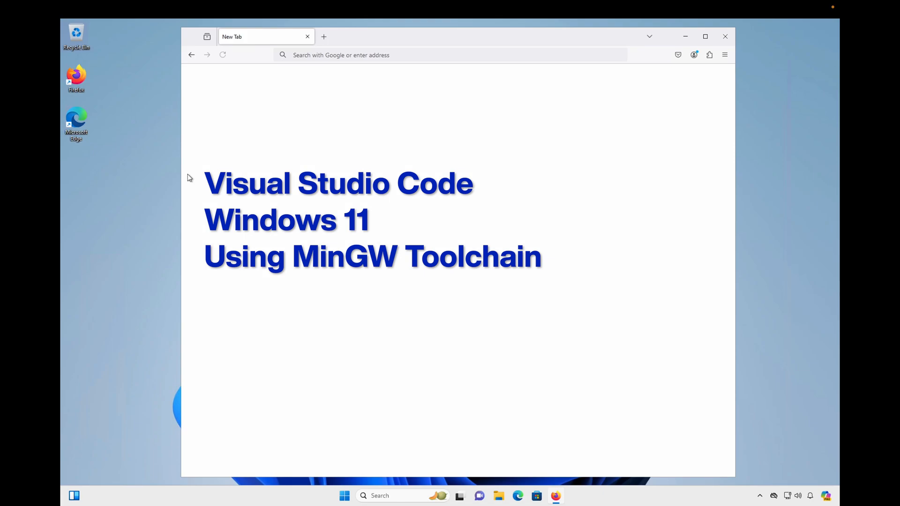
mouse_move(143, 165)
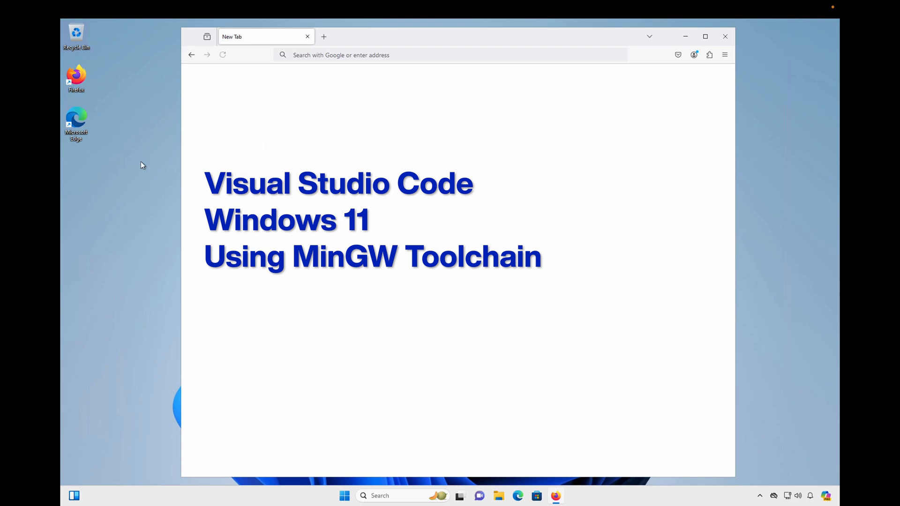
mouse_move(185, 341)
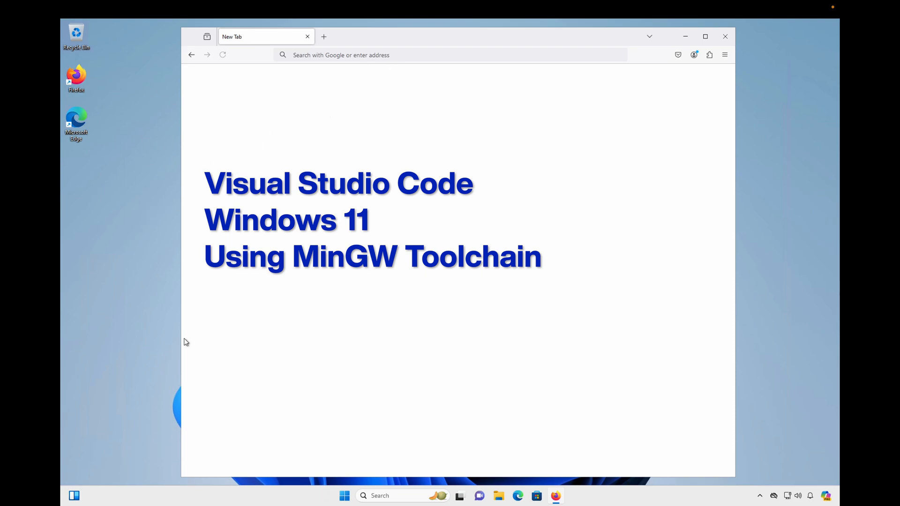
Download the Windows VS Code installer from code.visualstudio.com.
text(https://code.visualstudio.com/)
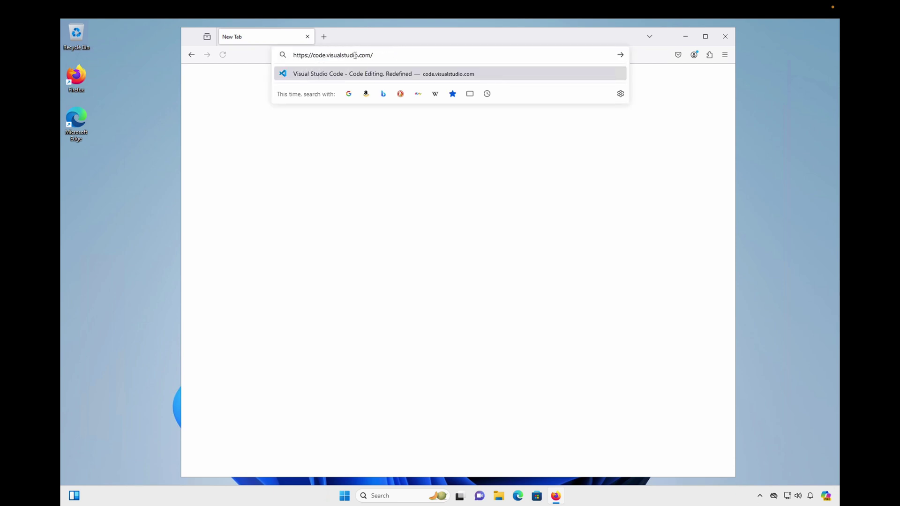
mouse_move(435, 65)
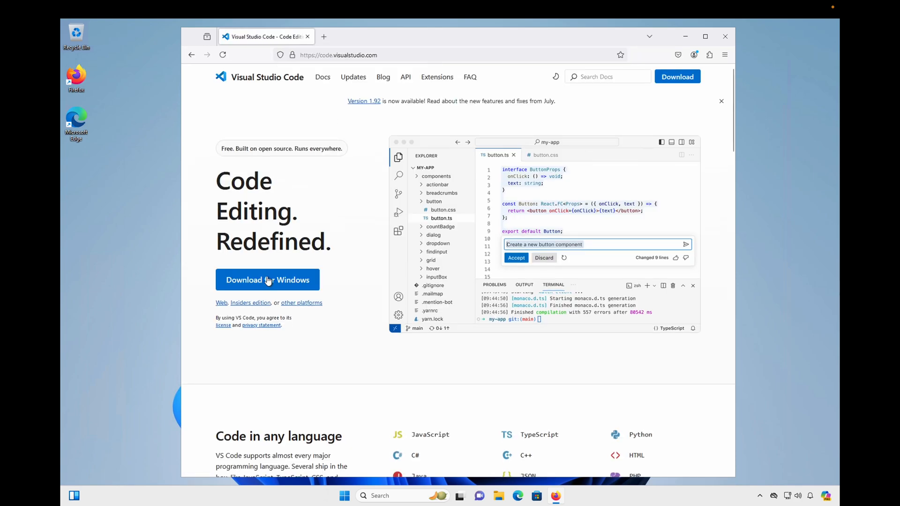
click(267, 280)
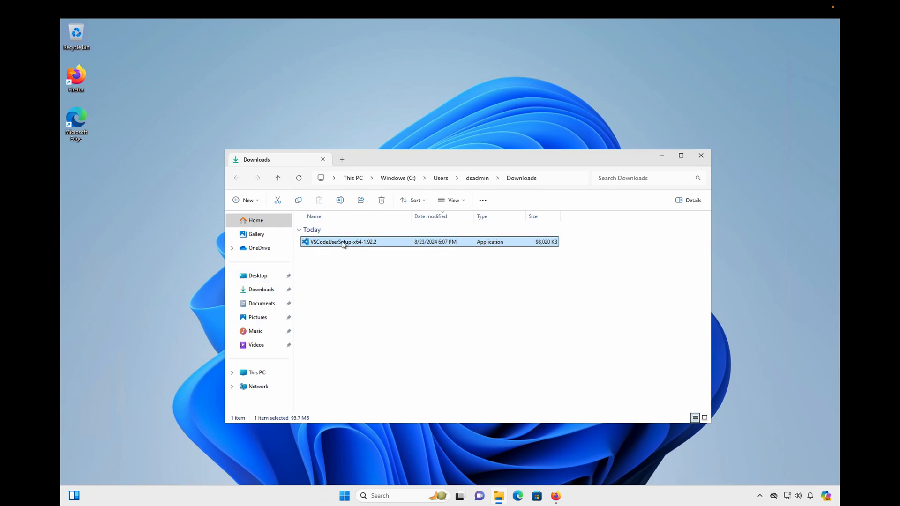
Launch VSCodeUserSetup-x64-1.92.2 from Downloads, then cancel at its administrator warning.
double_click(343, 241)
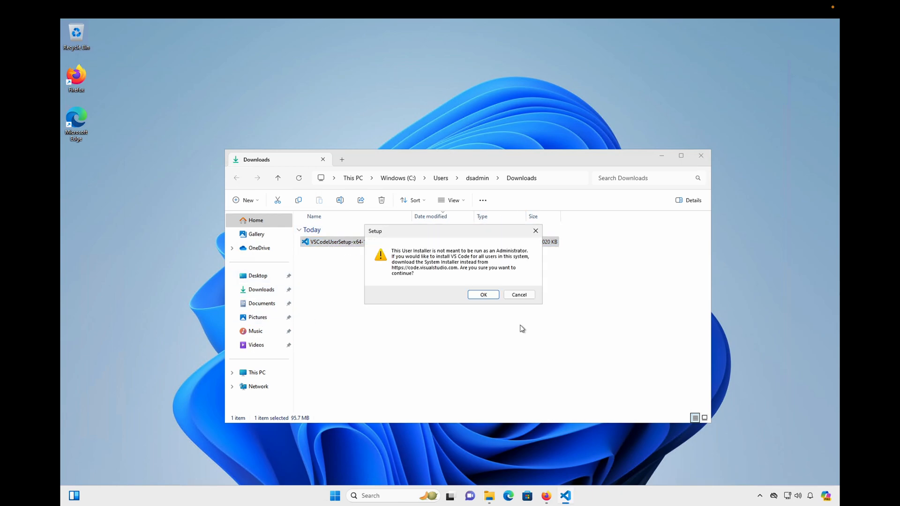
mouse_move(407, 265)
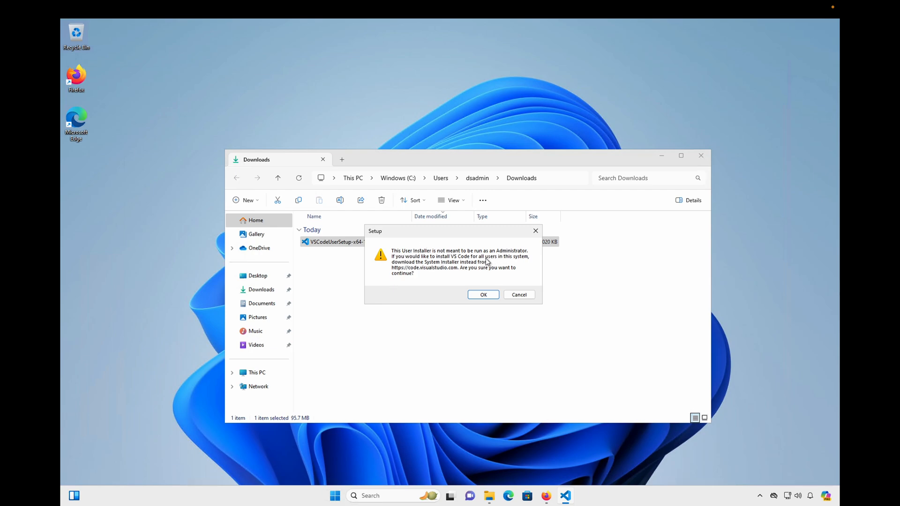
mouse_move(496, 257)
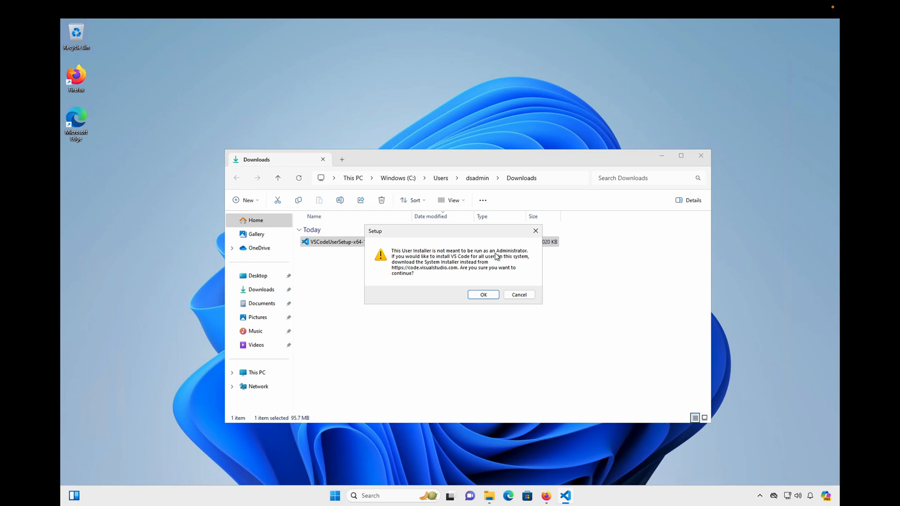
mouse_move(597, 280)
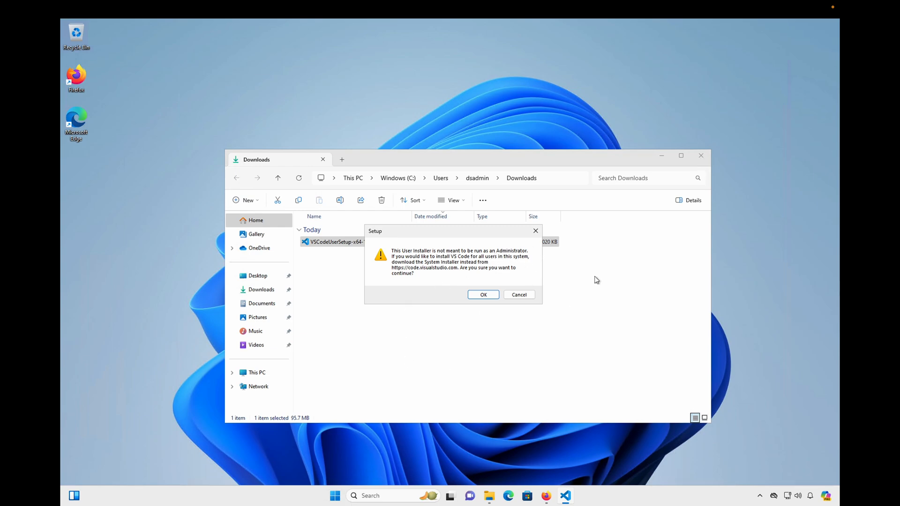
mouse_move(482, 247)
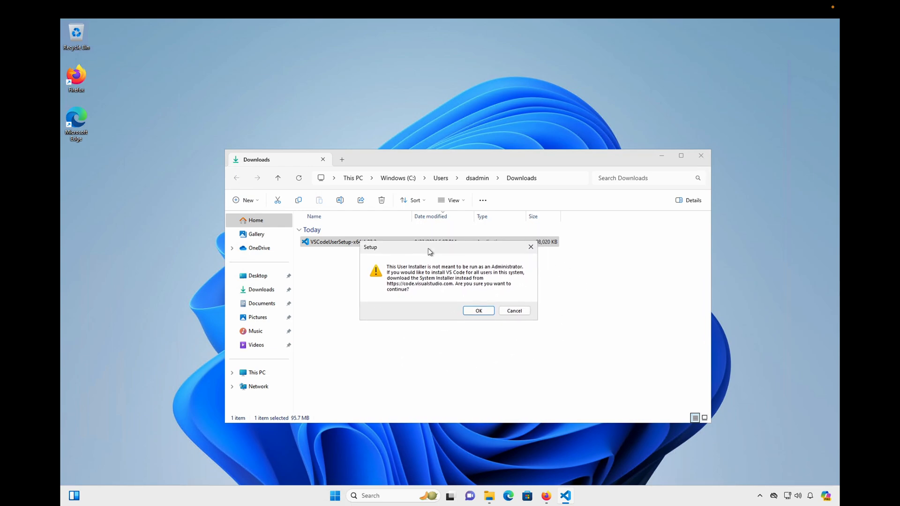
mouse_move(560, 270)
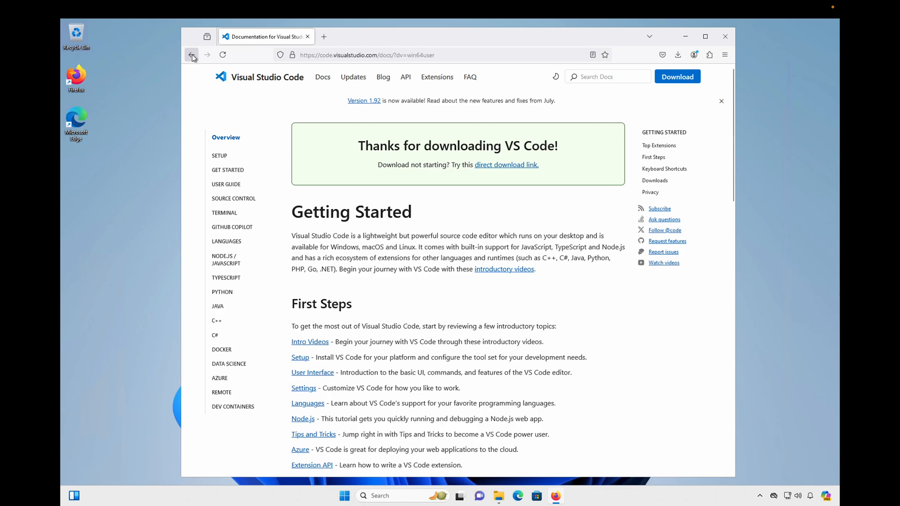
Return to the download options page and download the x64 System Installer.
click(192, 55)
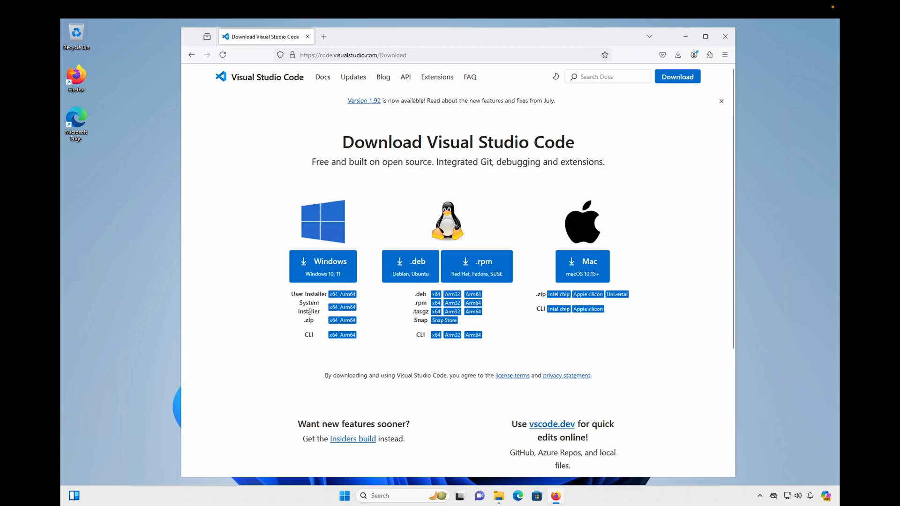
double_click(309, 311)
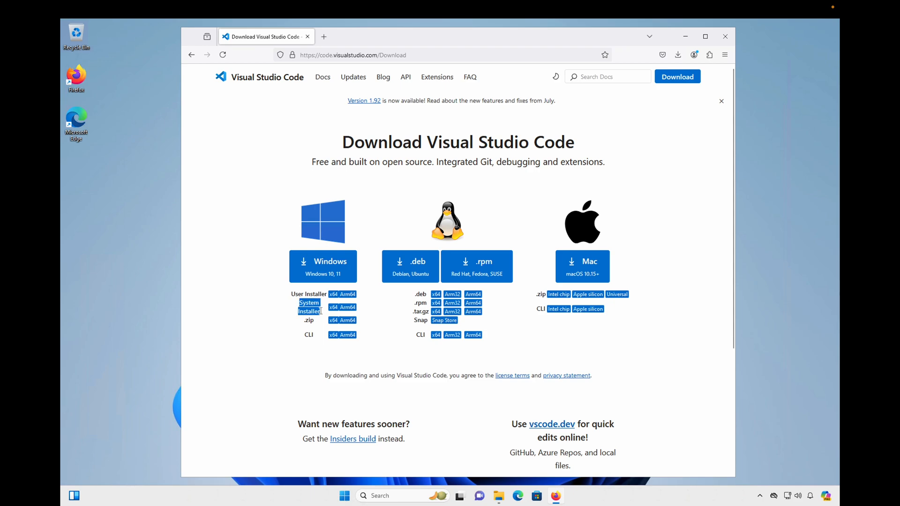
mouse_move(239, 312)
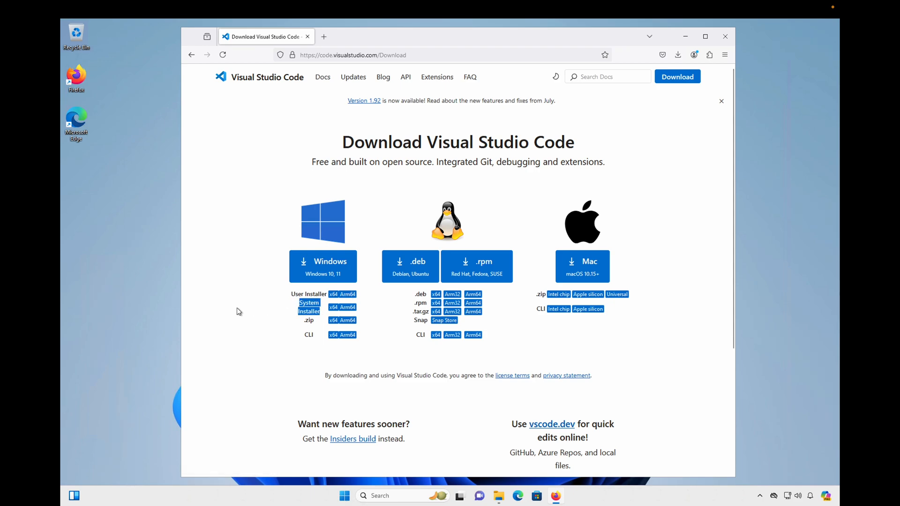
mouse_move(321, 325)
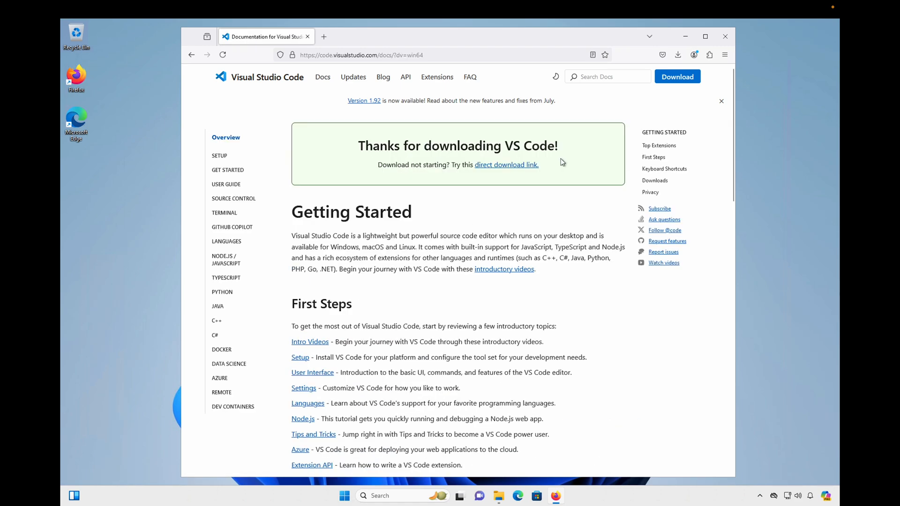
click(678, 55)
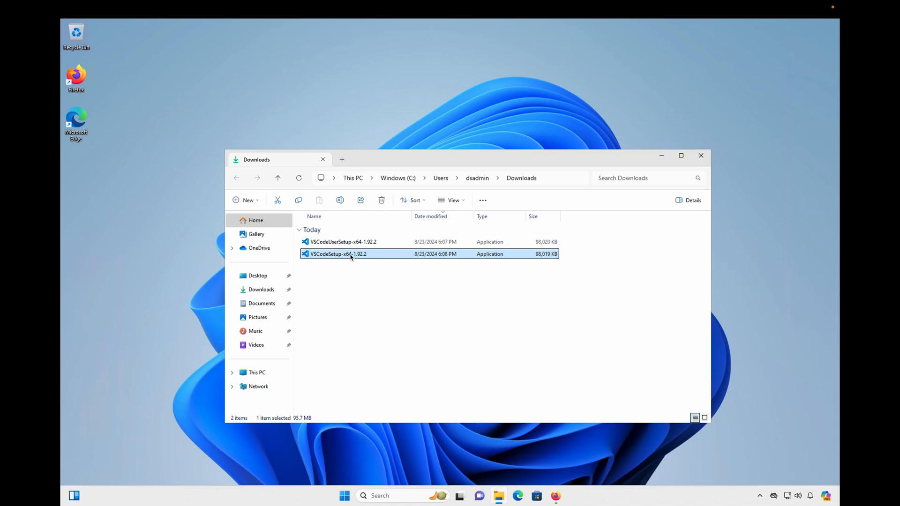
Run VSCodeSetup-x64, accept the license, keep the default folder and add a desktop icon.
double_click(350, 254)
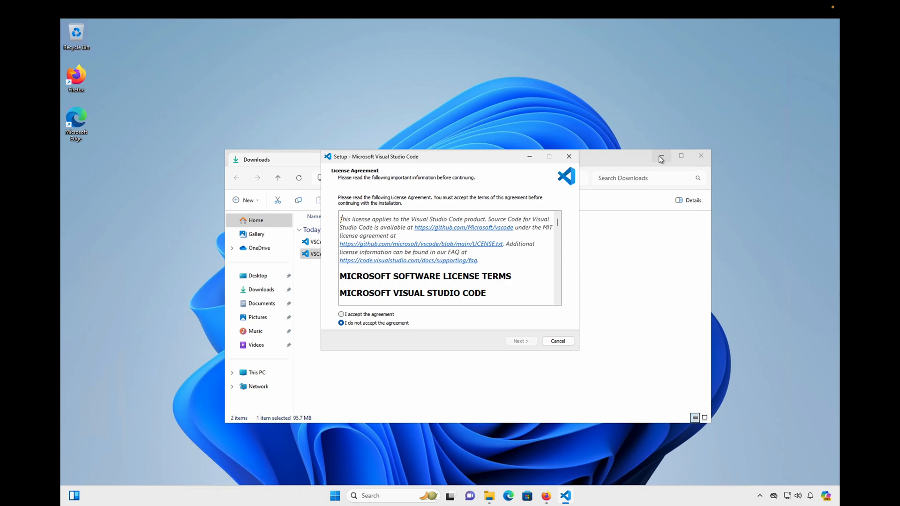
click(341, 314)
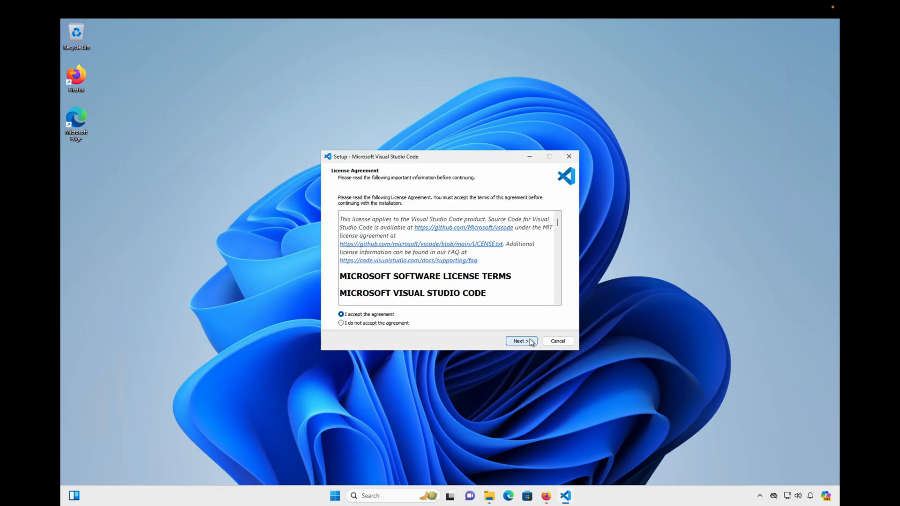
click(521, 341)
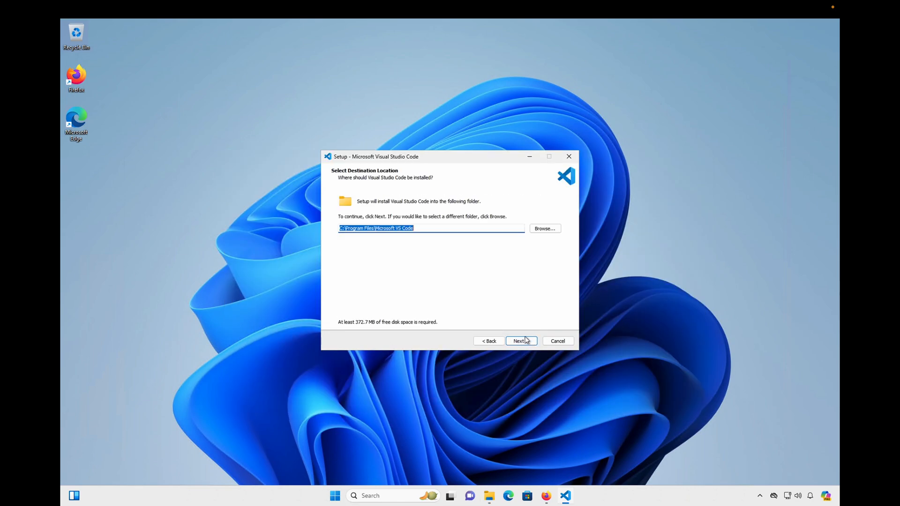
click(521, 341)
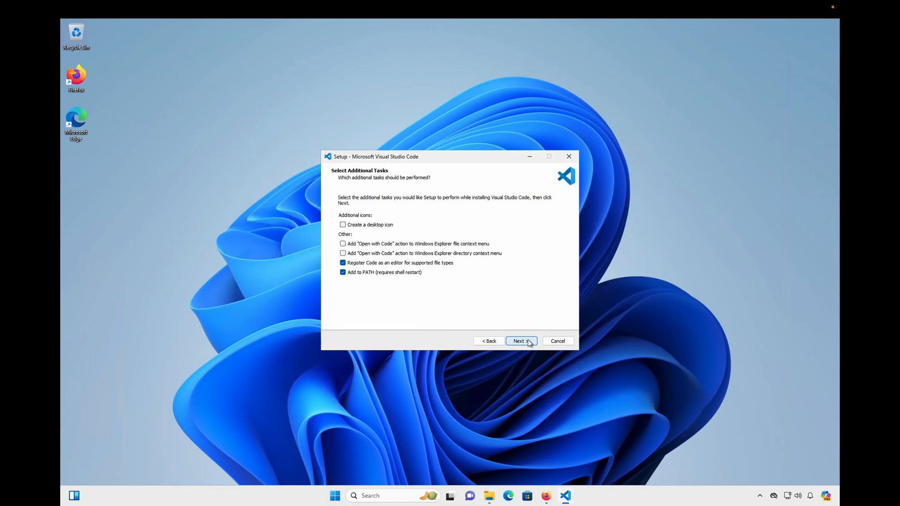
click(343, 225)
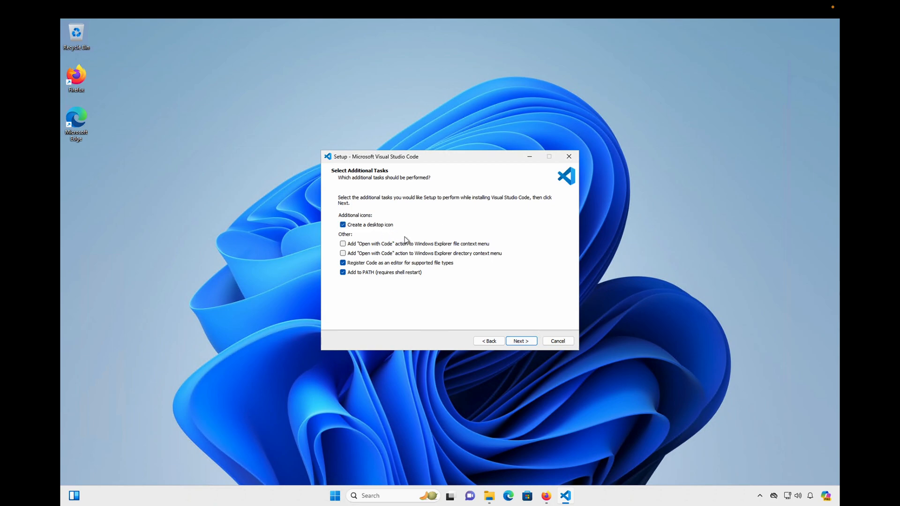
click(521, 341)
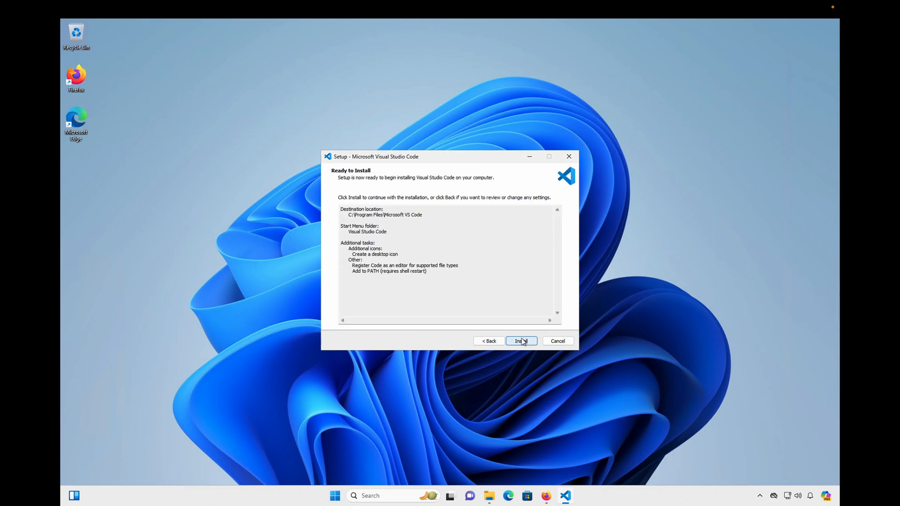
click(521, 341)
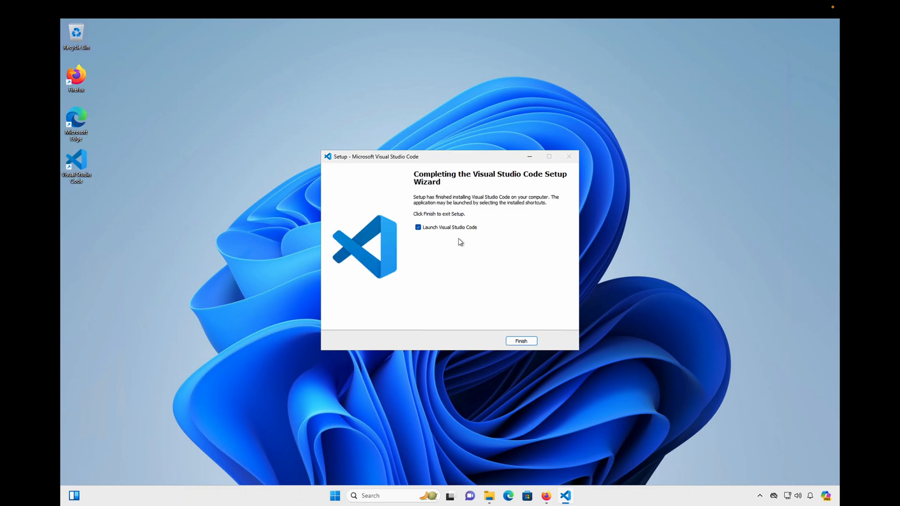
mouse_move(486, 232)
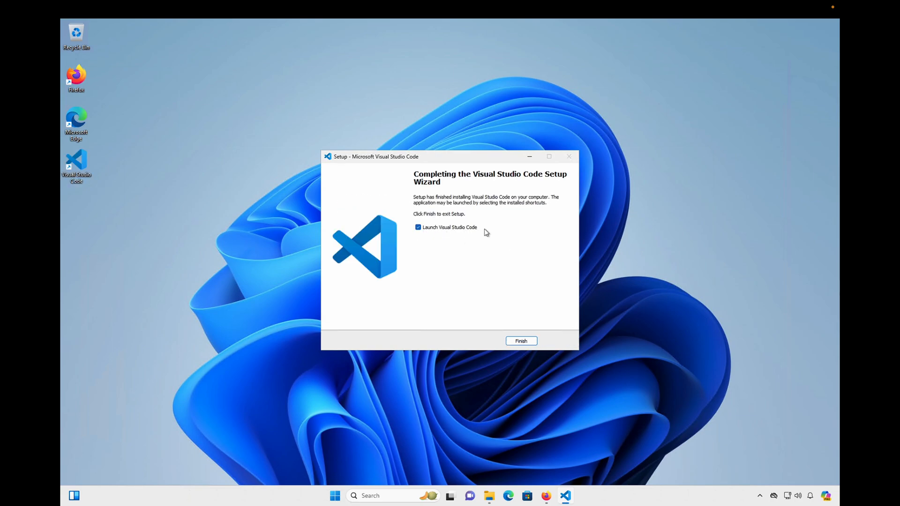
Launch VS Code from setup, enlarge its window and close the Welcome page.
click(521, 340)
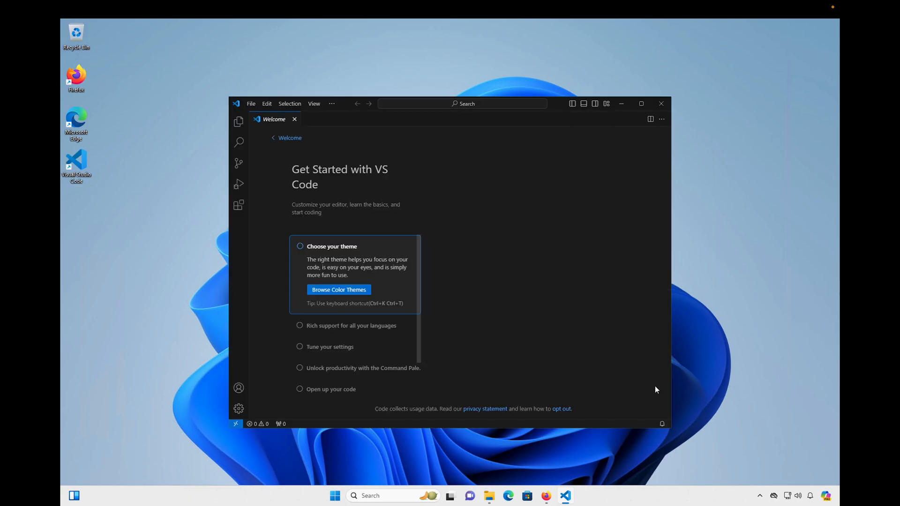
click(338, 290)
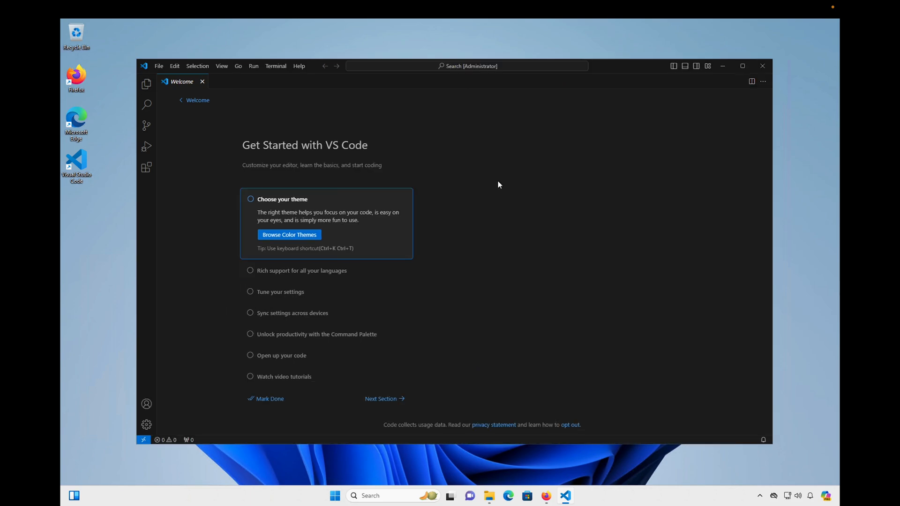
click(288, 235)
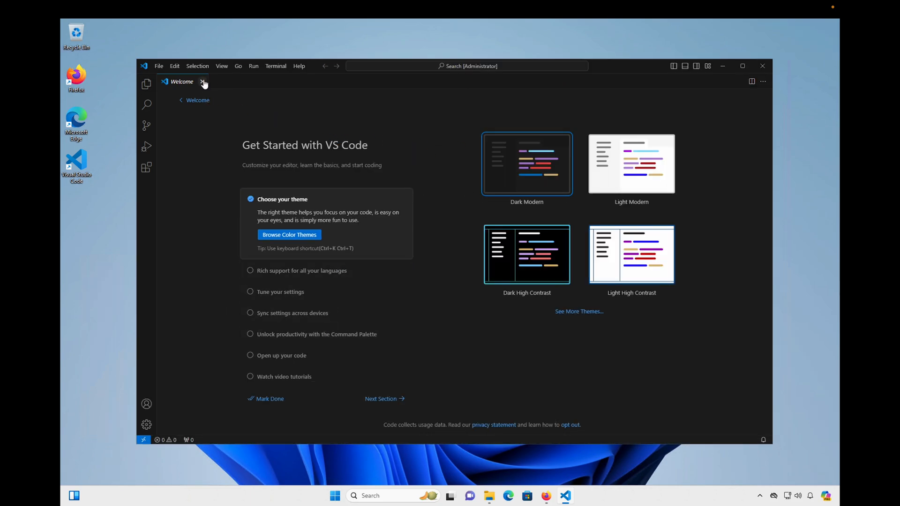
click(204, 81)
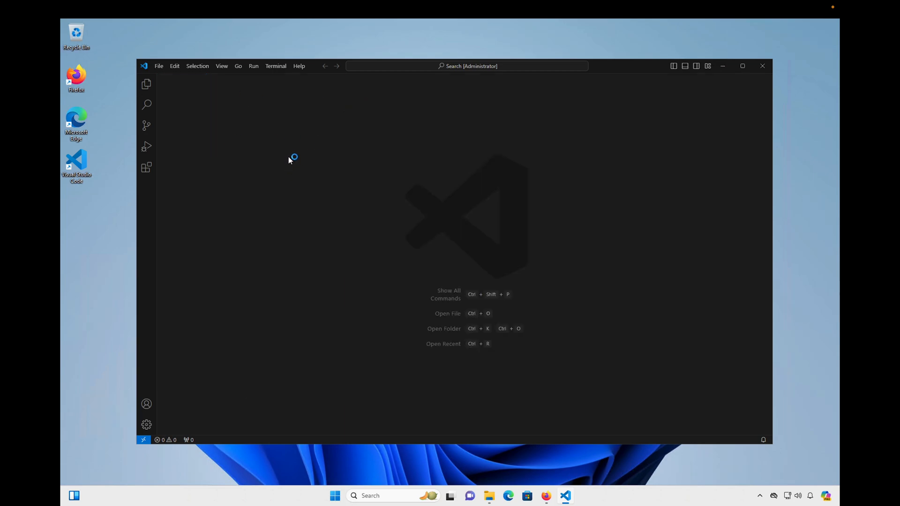
mouse_move(146, 168)
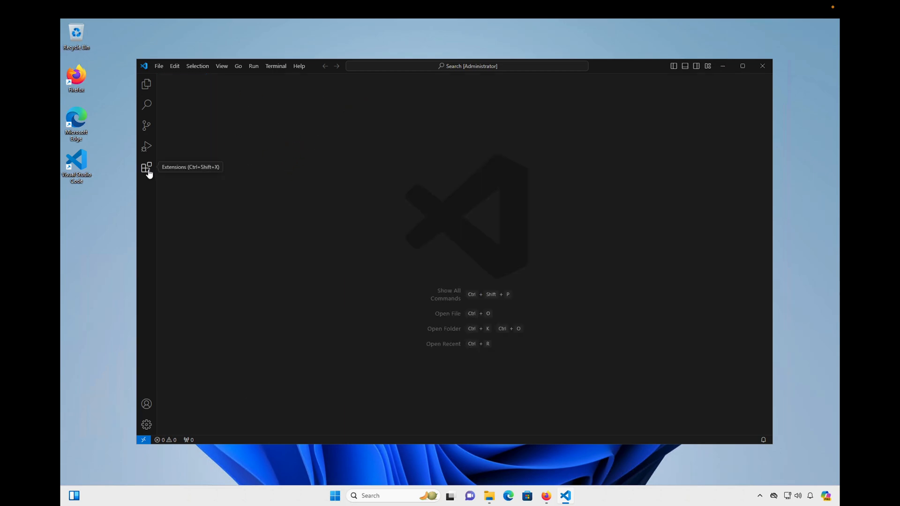
mouse_move(148, 169)
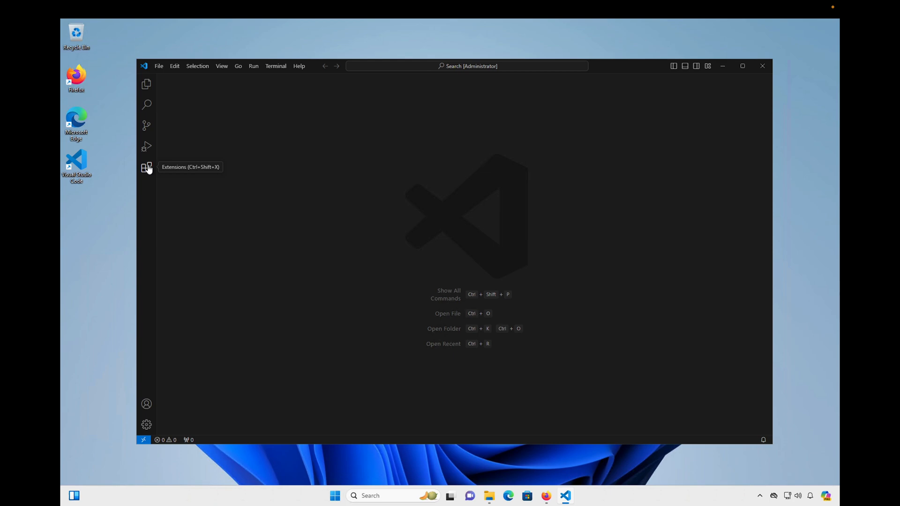
Search extensions for 'c++' and install Microsoft's C/C++ extension.
click(146, 167)
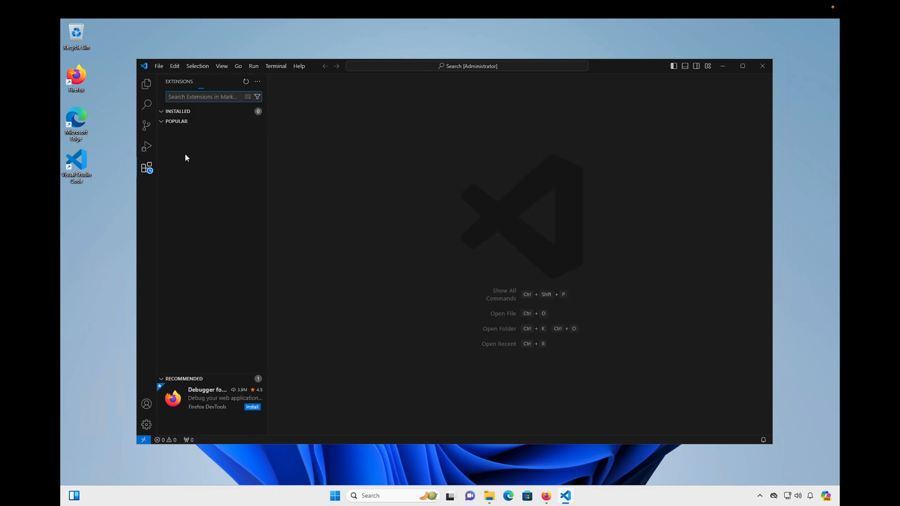
mouse_move(196, 296)
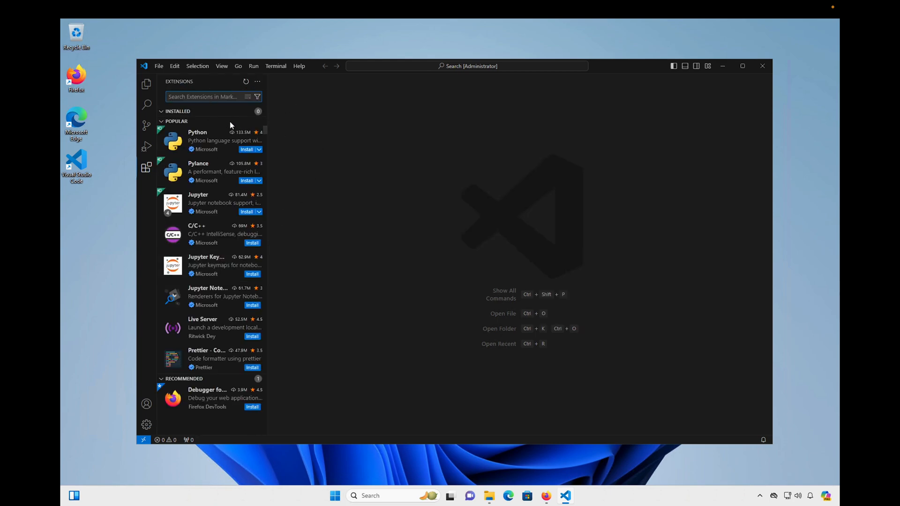
text(c)
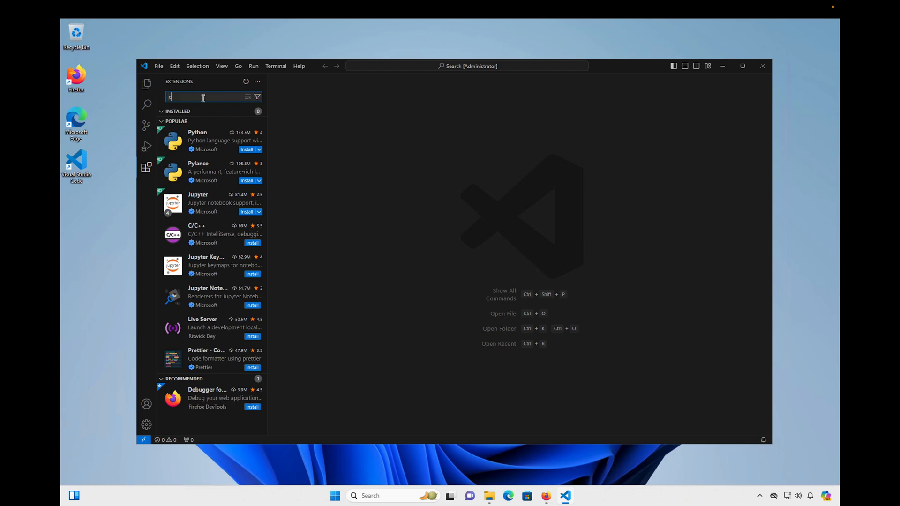
text(++)
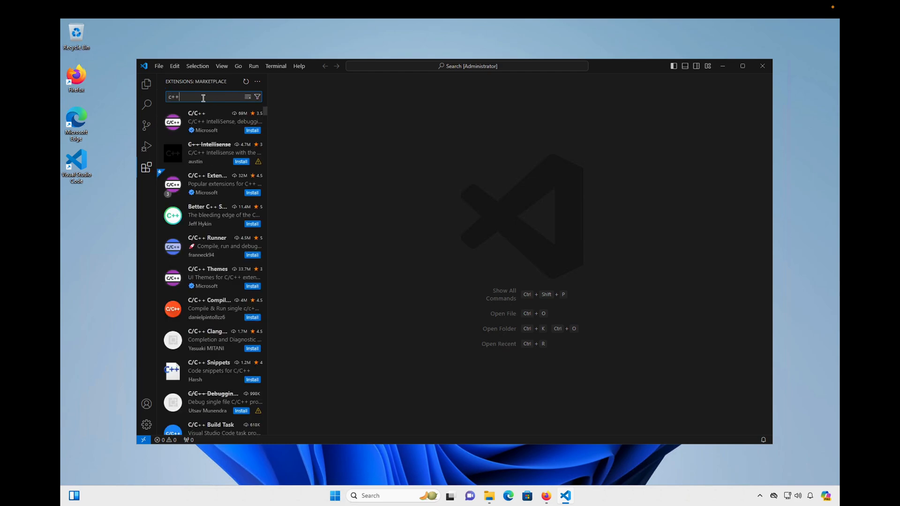
mouse_move(214, 121)
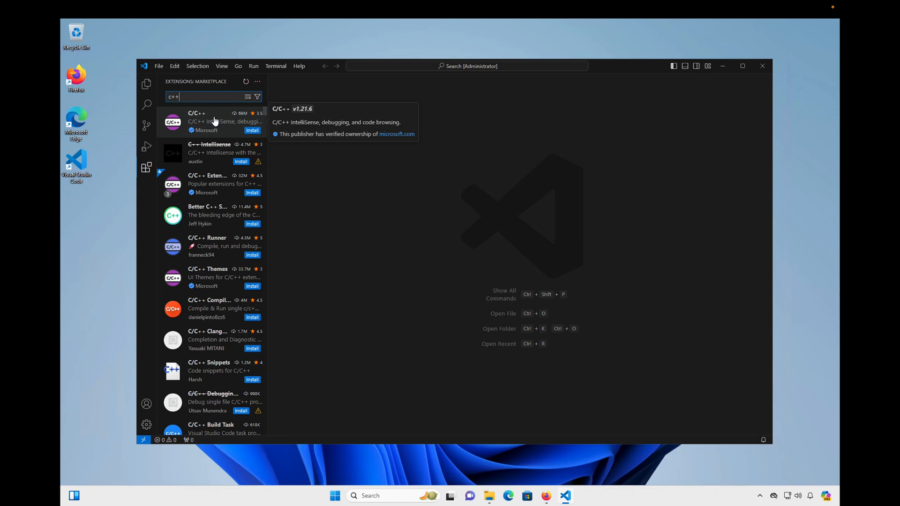
click(213, 121)
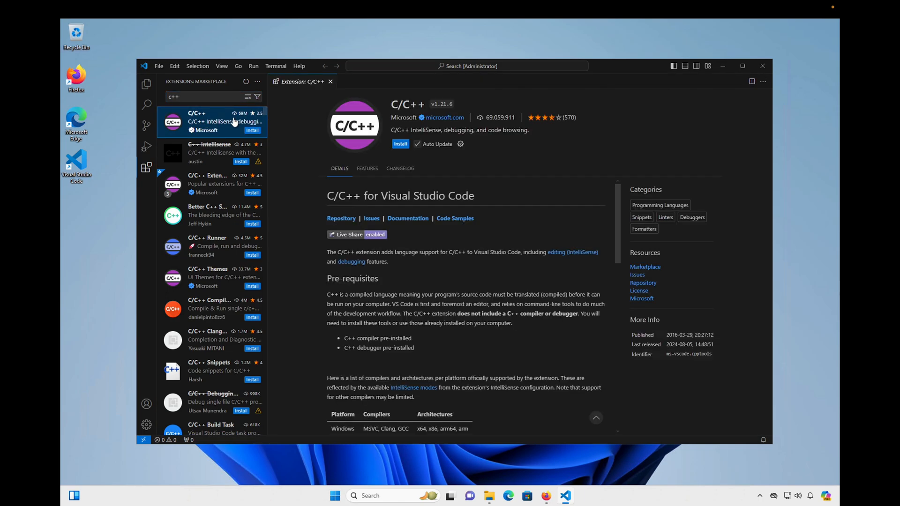
mouse_move(429, 126)
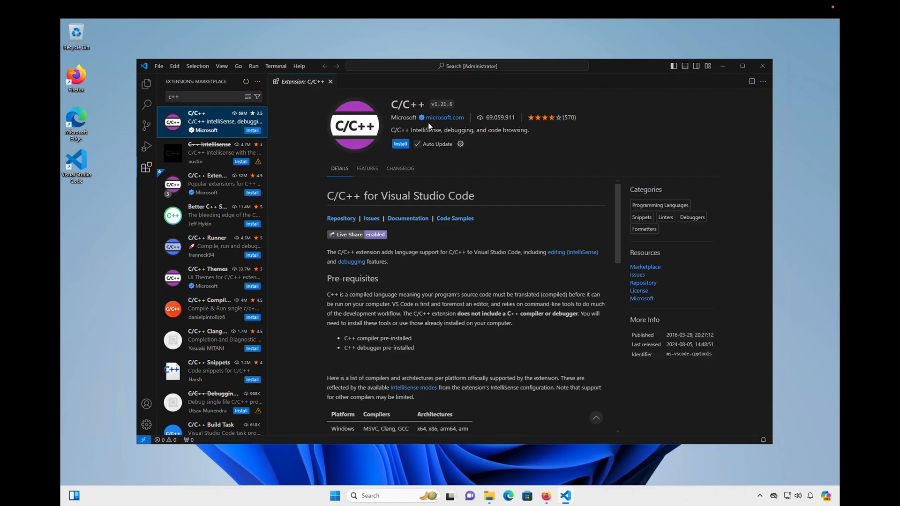
click(401, 144)
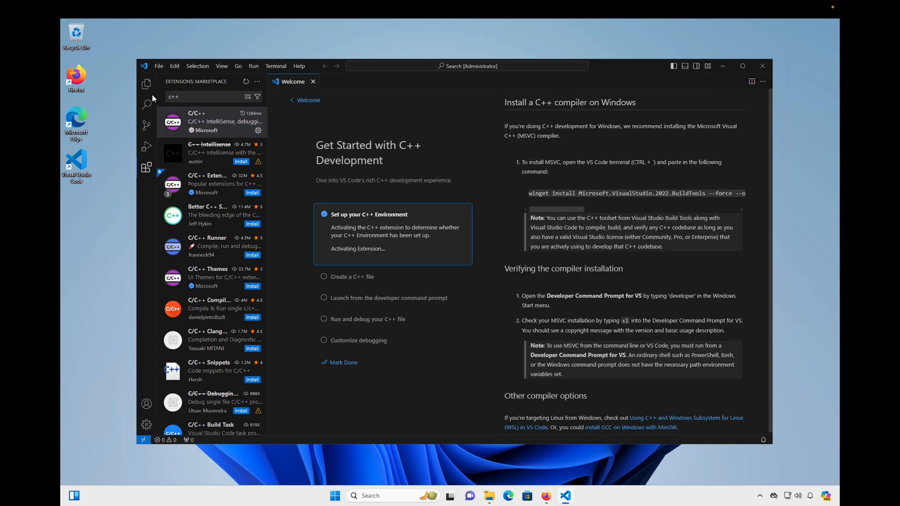
Hide the Extensions sidebar and follow the 'install GCC on Windows with MinGW' link.
click(146, 167)
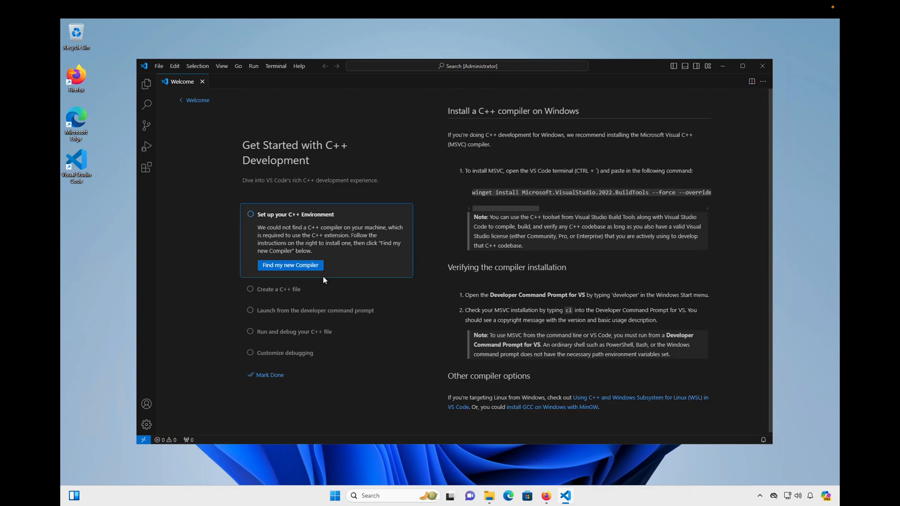
mouse_move(393, 74)
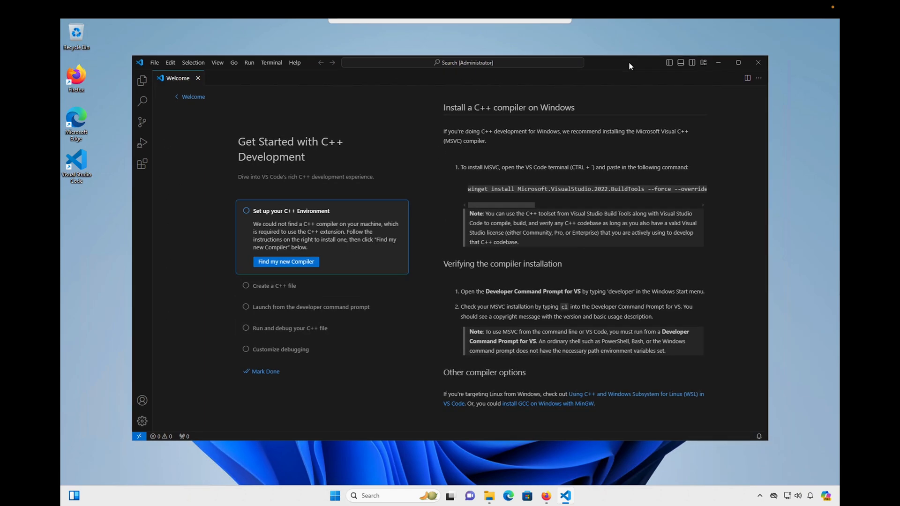
mouse_move(401, 150)
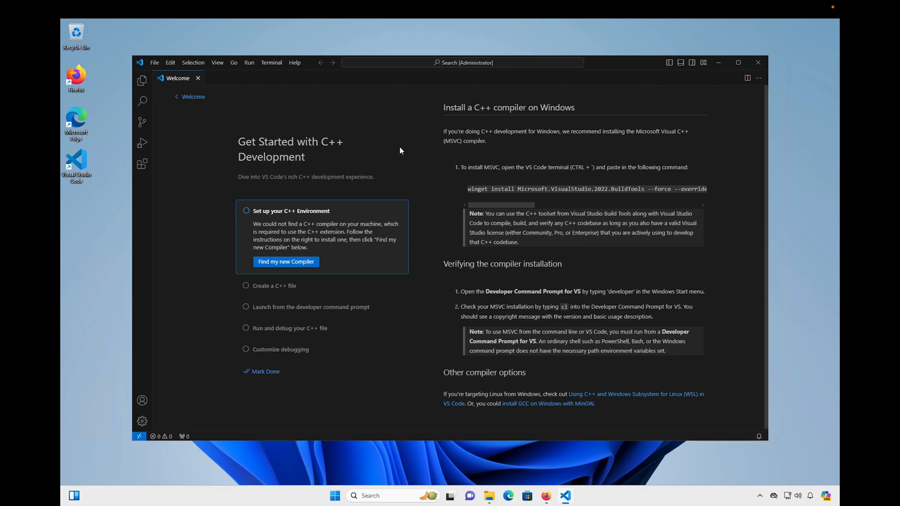
mouse_move(448, 204)
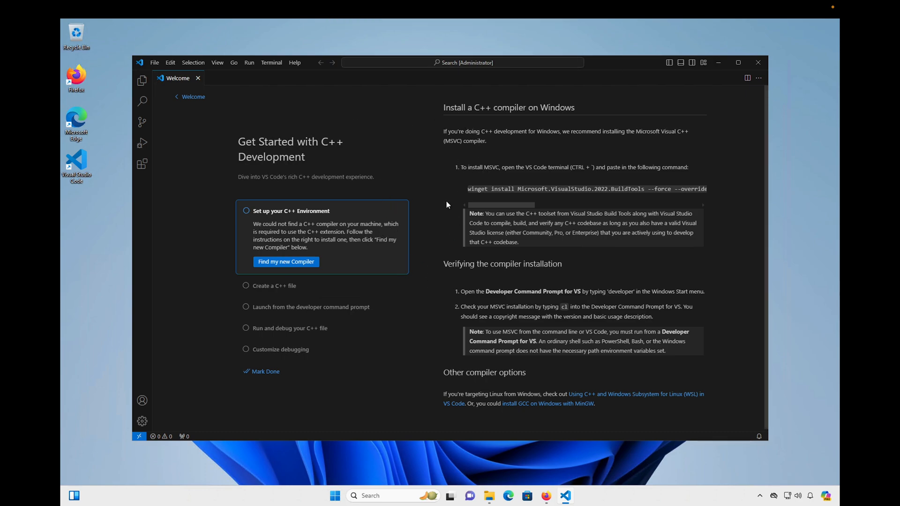
mouse_move(316, 159)
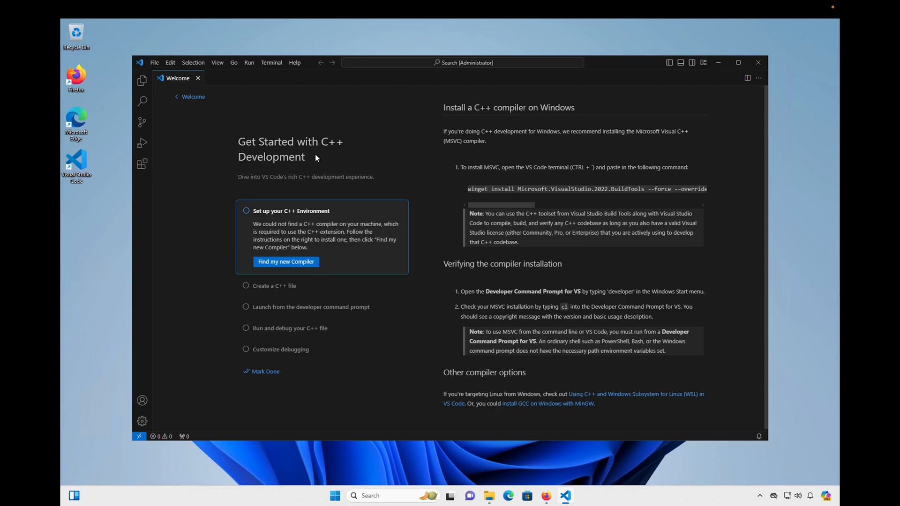
mouse_move(366, 209)
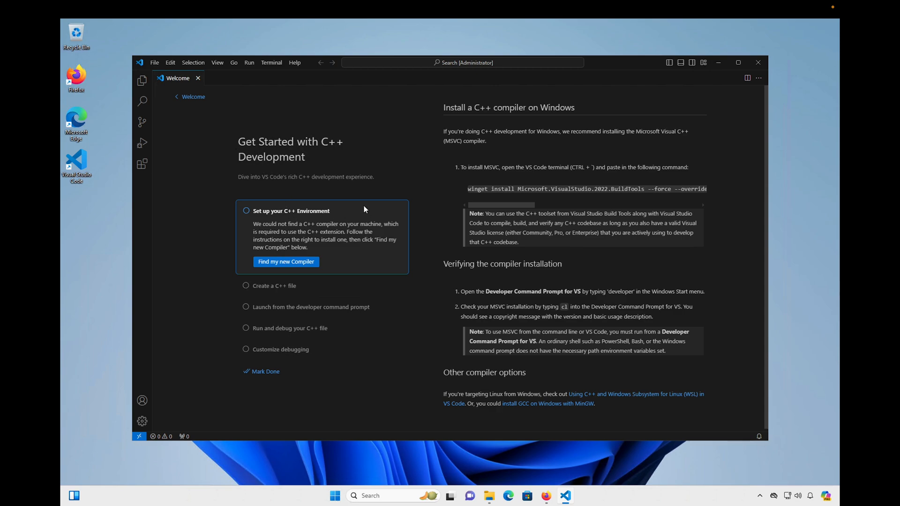
mouse_move(334, 273)
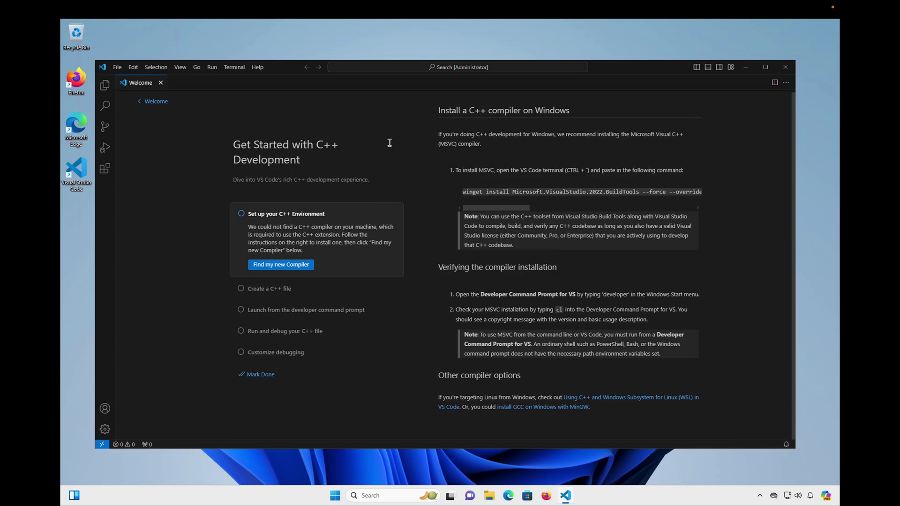
mouse_move(417, 185)
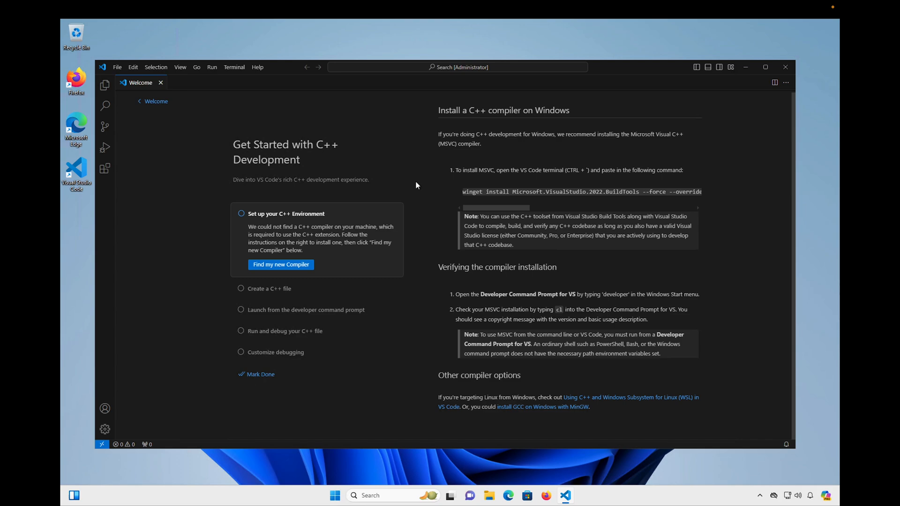
mouse_move(440, 246)
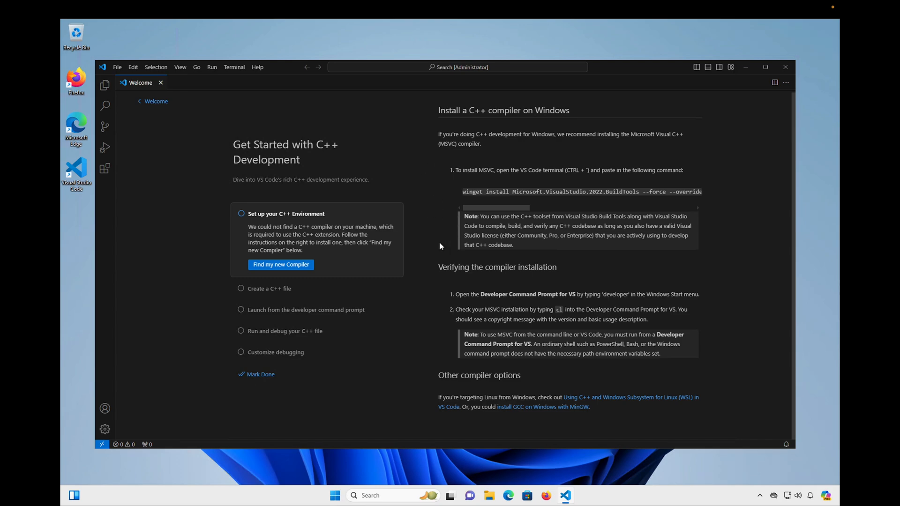
mouse_move(399, 411)
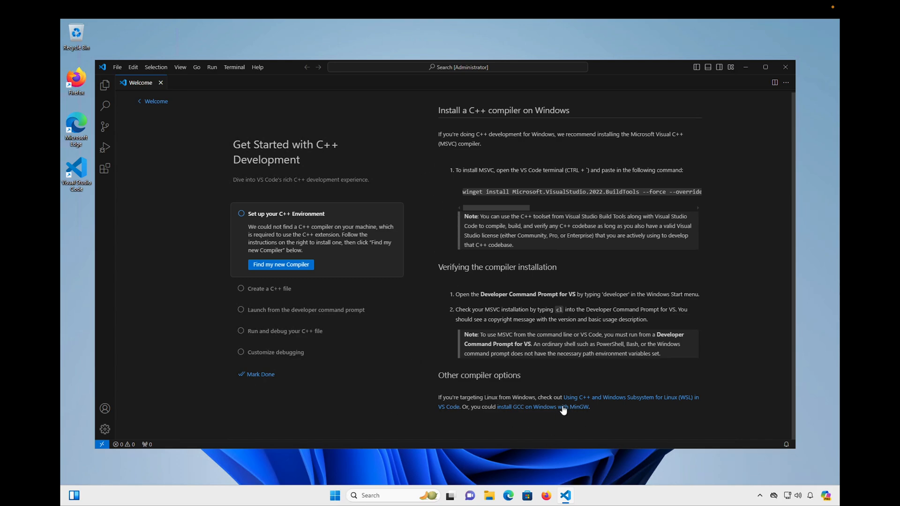
mouse_move(564, 431)
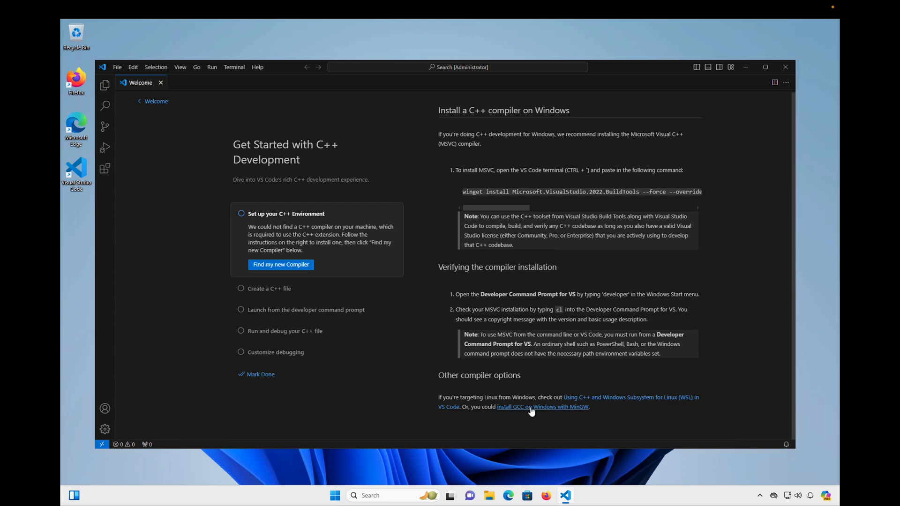
mouse_move(546, 388)
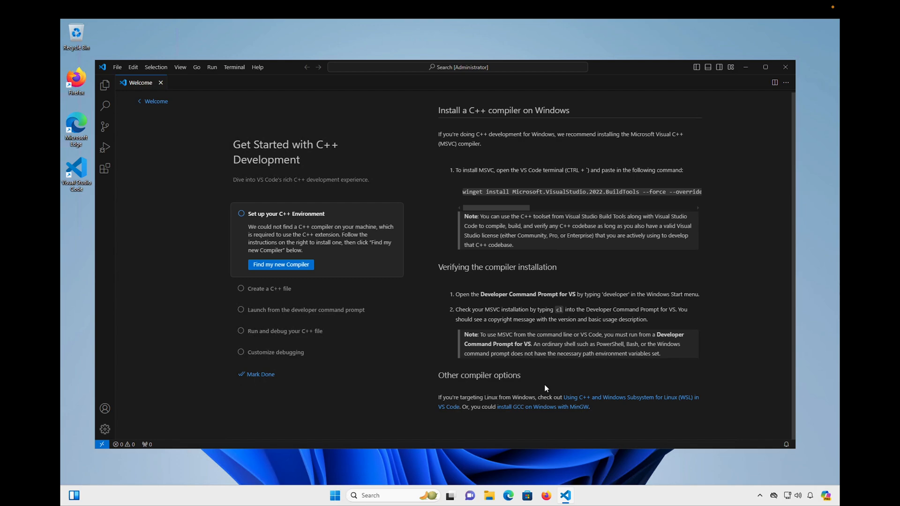
mouse_move(523, 414)
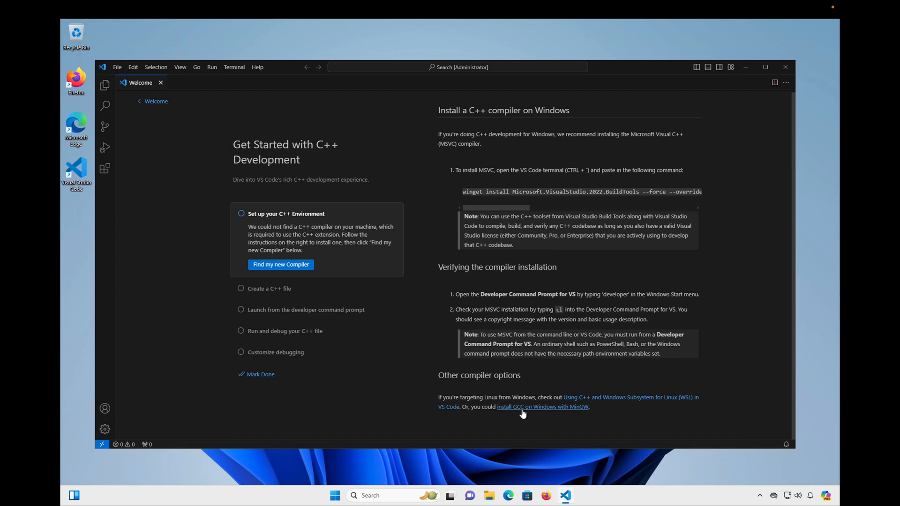
click(541, 407)
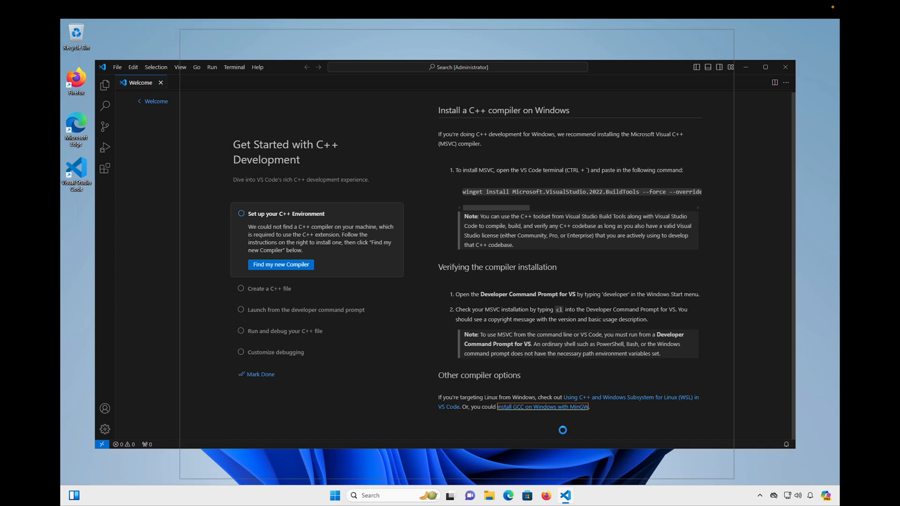
Scroll the MinGW guide to the toolchain section and use its direct installer link for MSYS2.
click(542, 407)
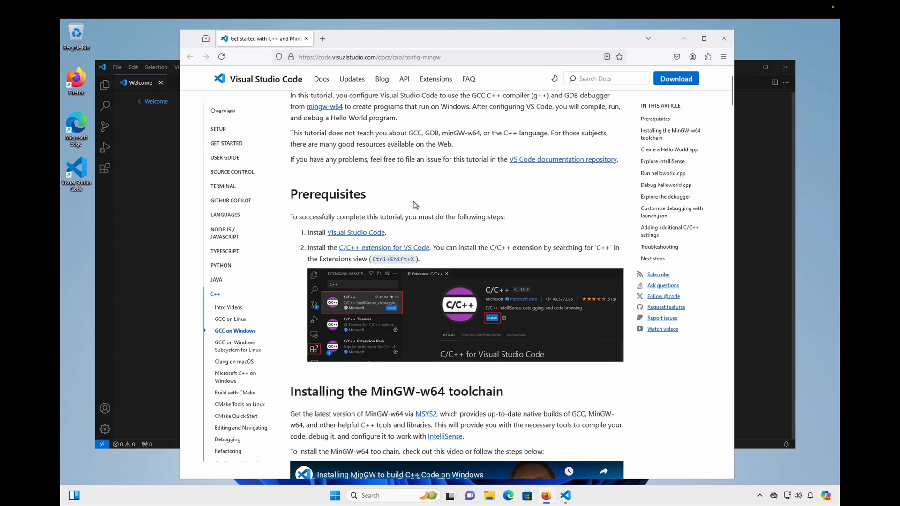
scroll(down, 3)
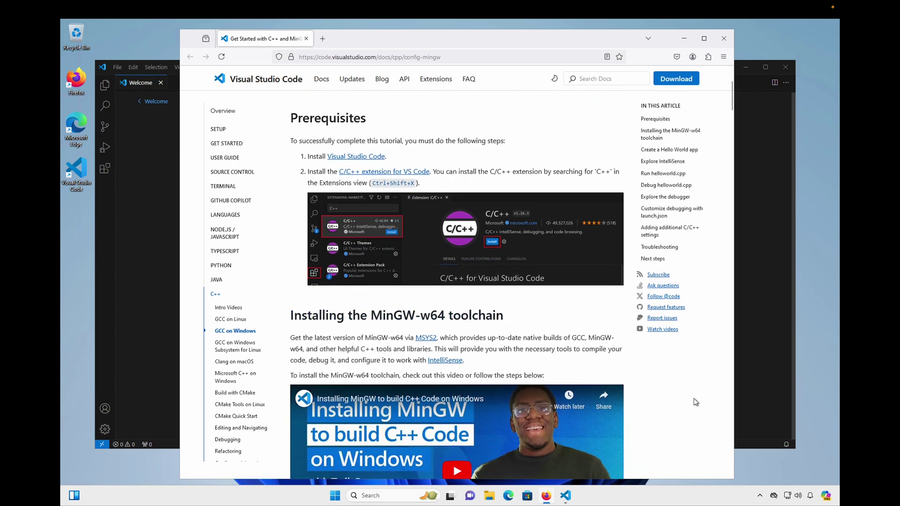
scroll(down, 3)
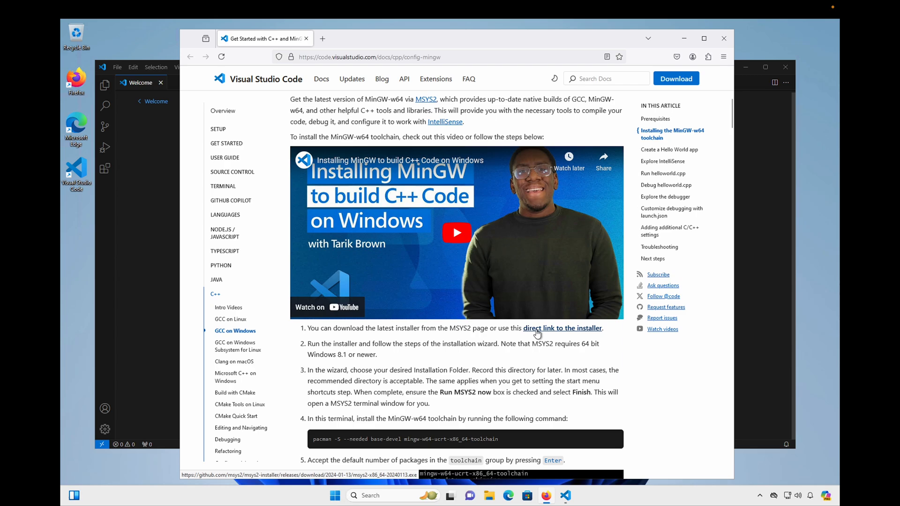
click(548, 328)
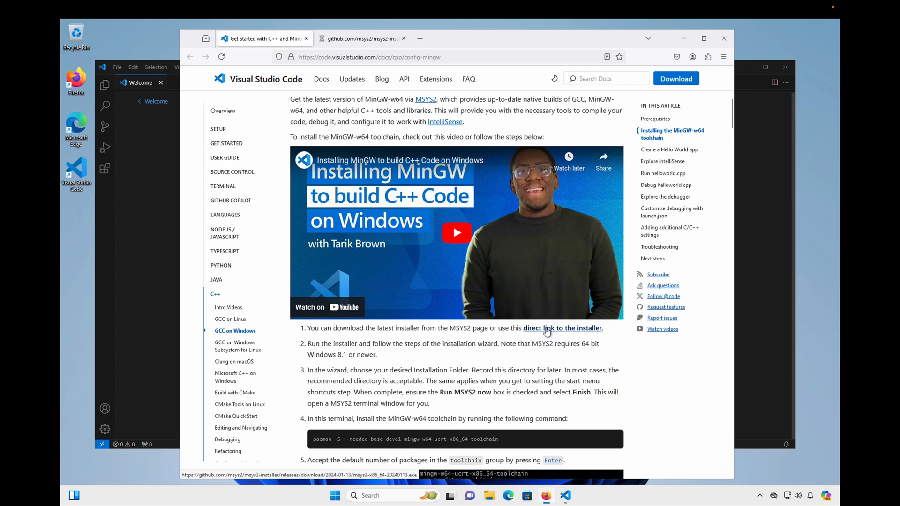
click(562, 328)
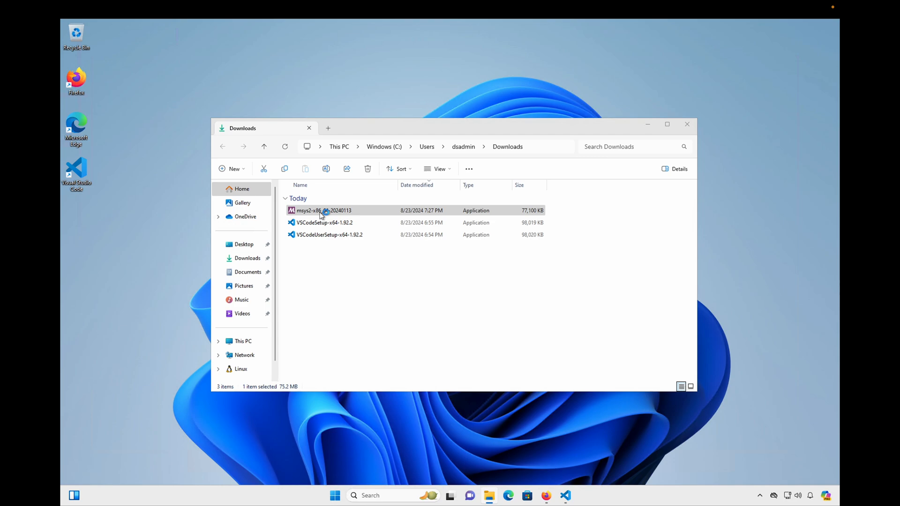
Run the MSYS2 installer into C:\msys64 and finish with the shell launching.
double_click(323, 210)
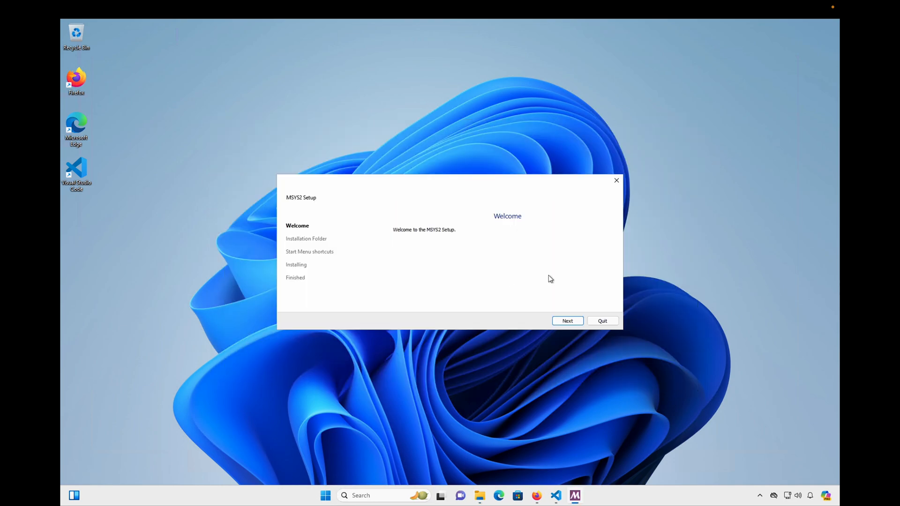
click(567, 321)
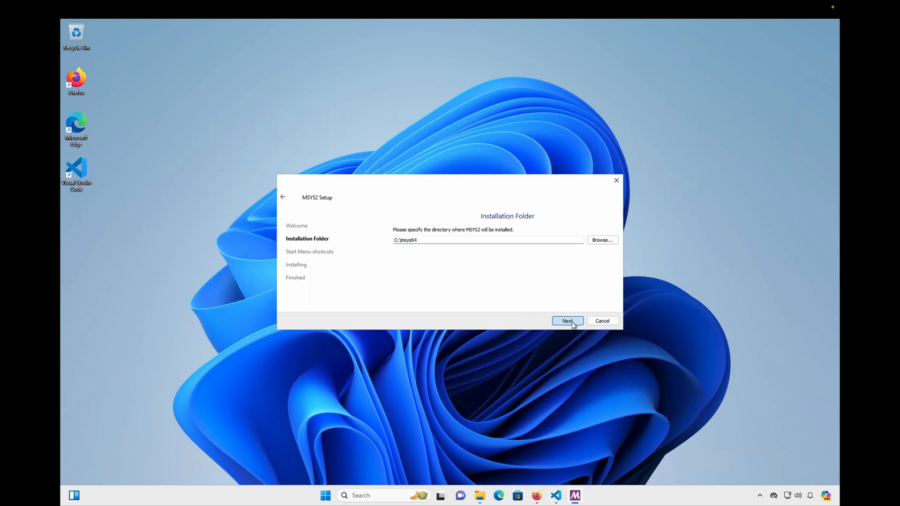
click(567, 321)
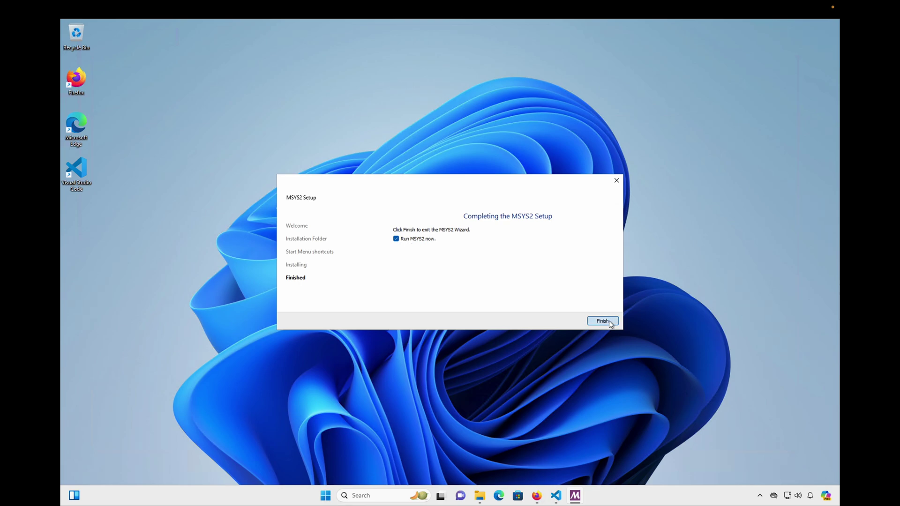
click(603, 321)
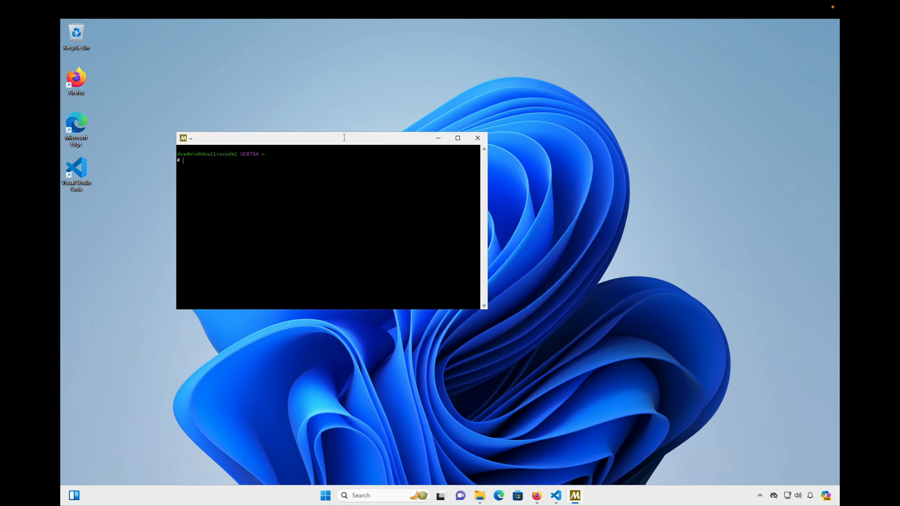
Paste and run 'pacman -S --needed base-devel mingw-w64-ucrt-x86_64-toolchain', accepting all packages with y.
drag(344, 138, 284, 82)
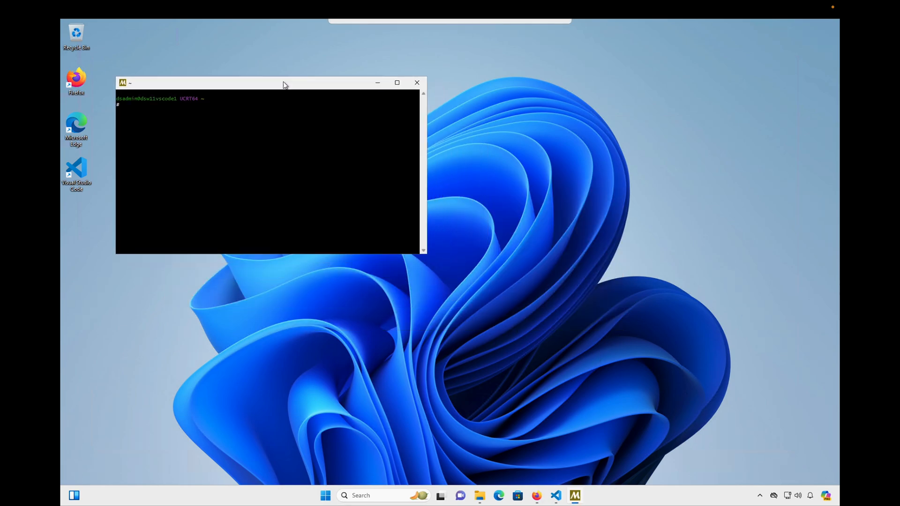
drag(283, 82, 274, 73)
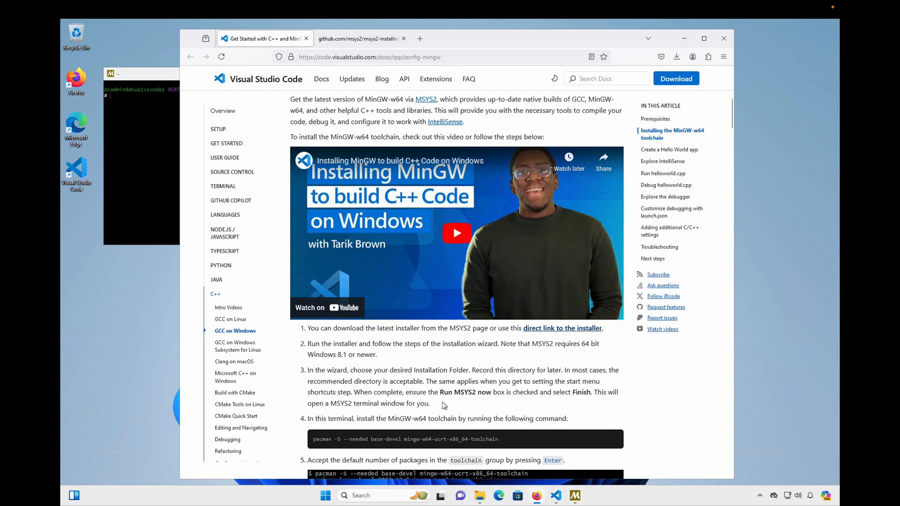
scroll(down, 3)
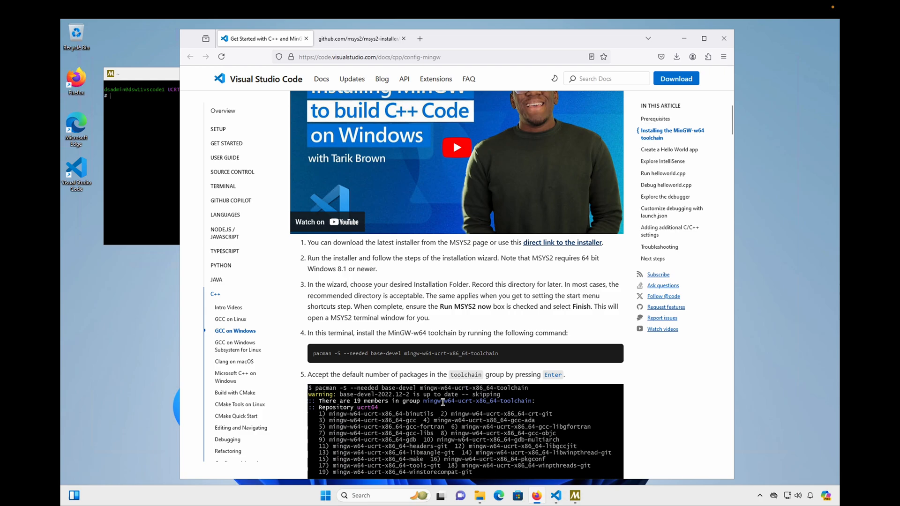
scroll(down, 3)
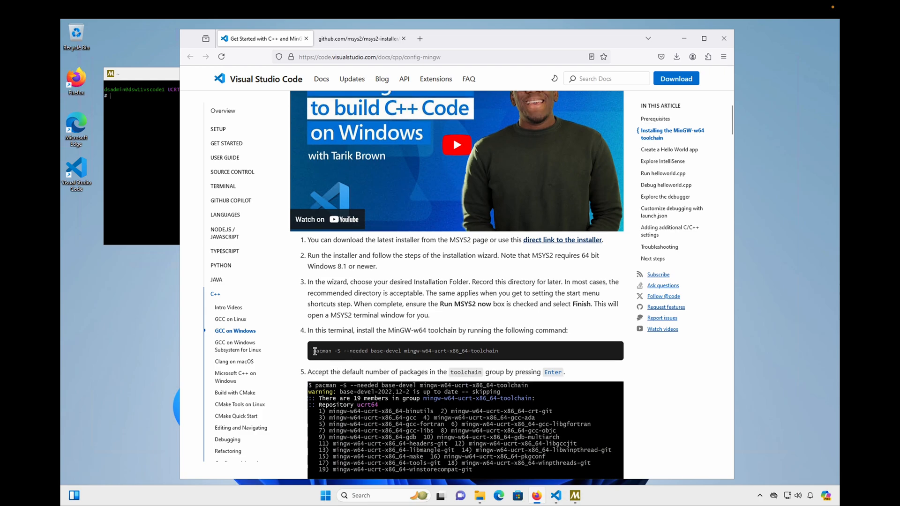
drag(314, 351, 498, 351)
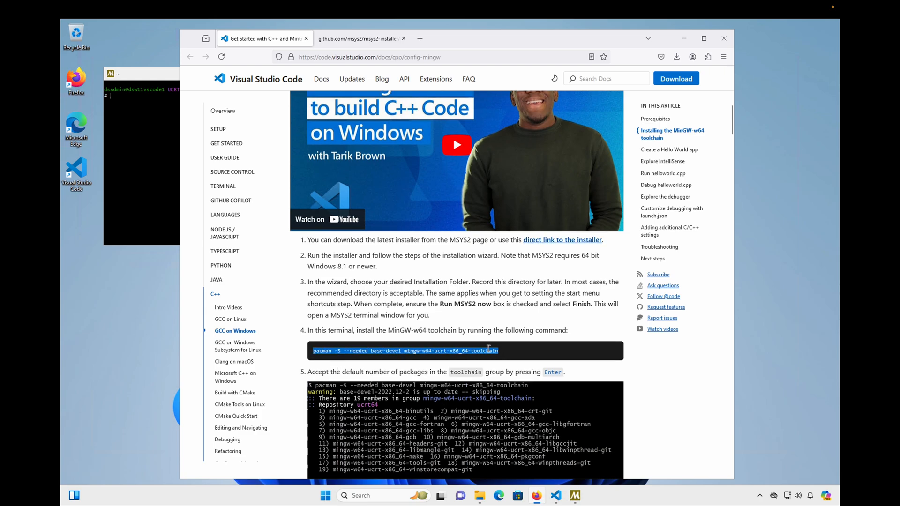
right_click(488, 350)
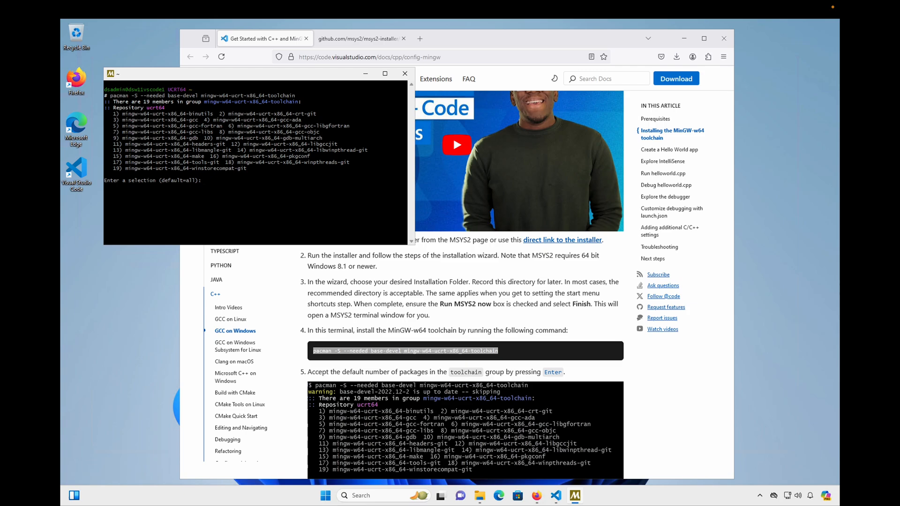
key(Enter)
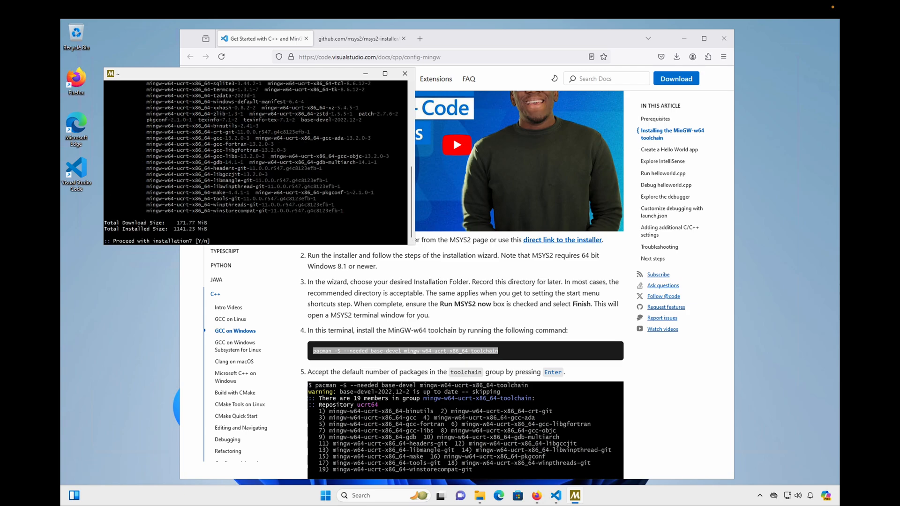
text(y)
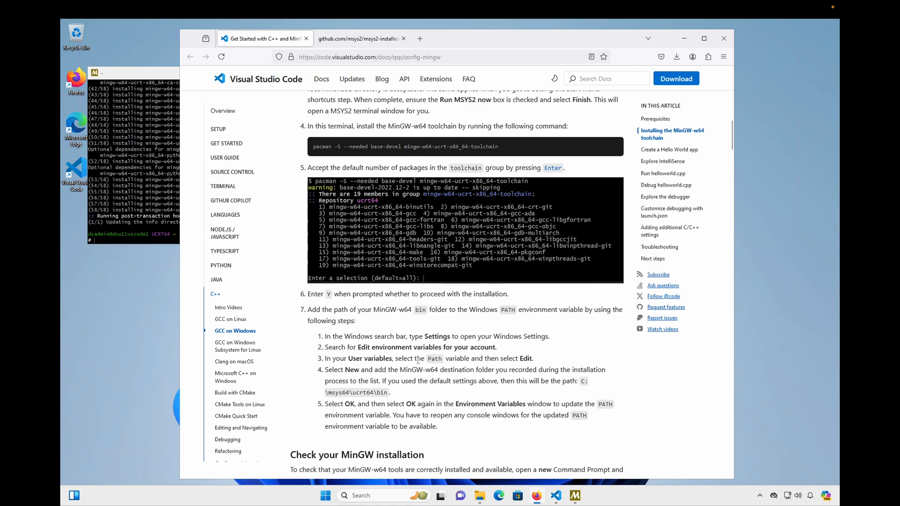
mouse_move(309, 500)
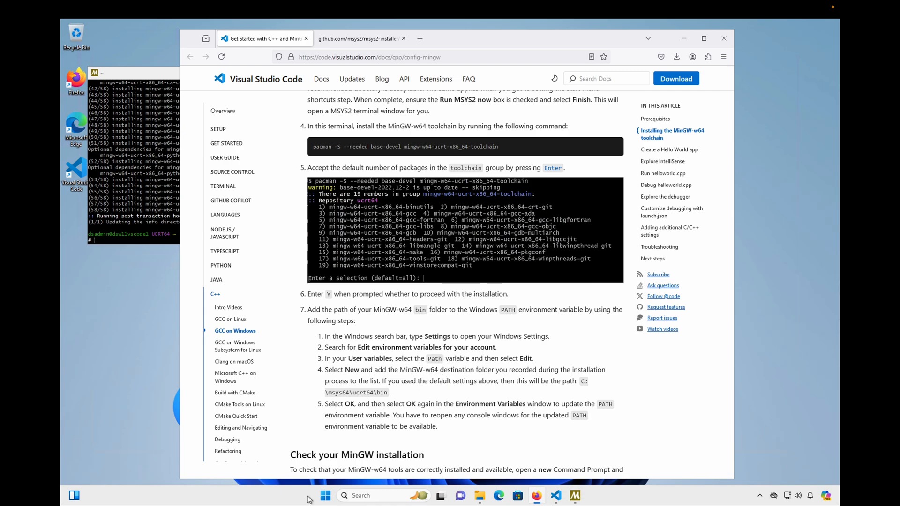
mouse_move(324, 496)
text(e)
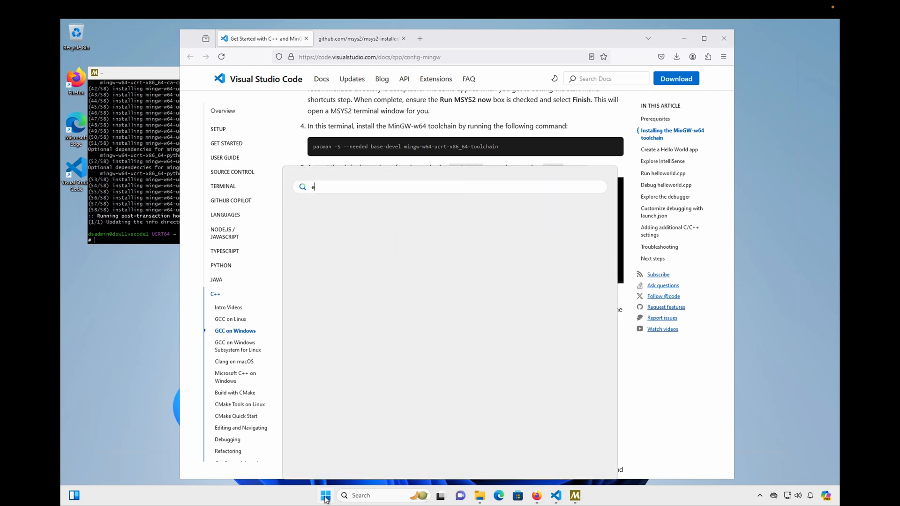
Search 'environment' and open the Environment Variables dialog from System Properties.
text(nvironmen)
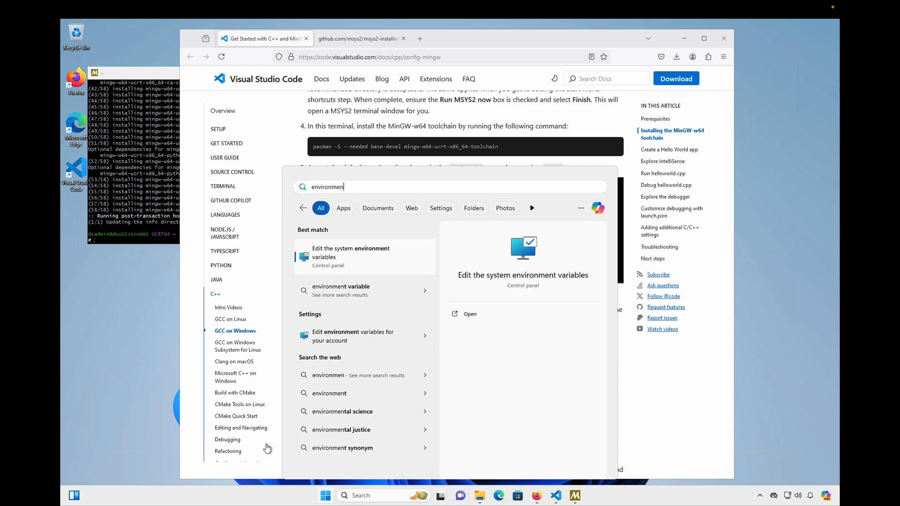
mouse_move(353, 262)
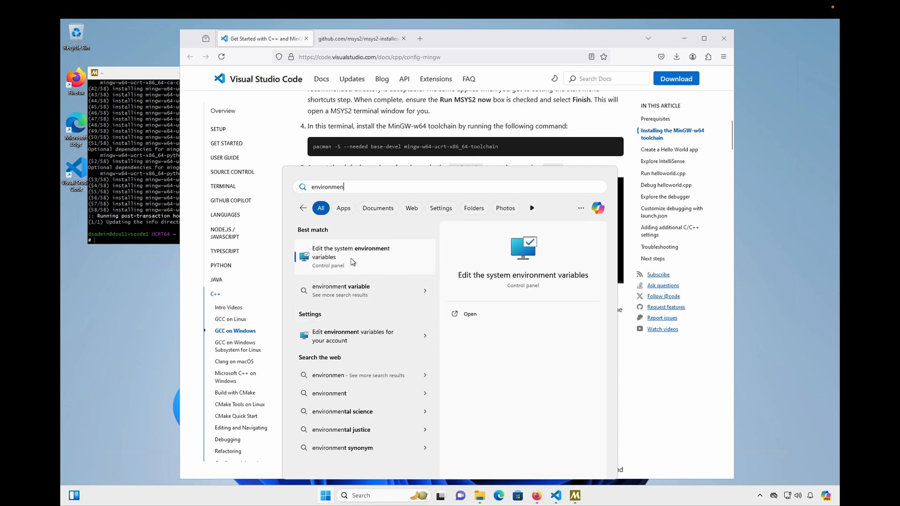
click(350, 253)
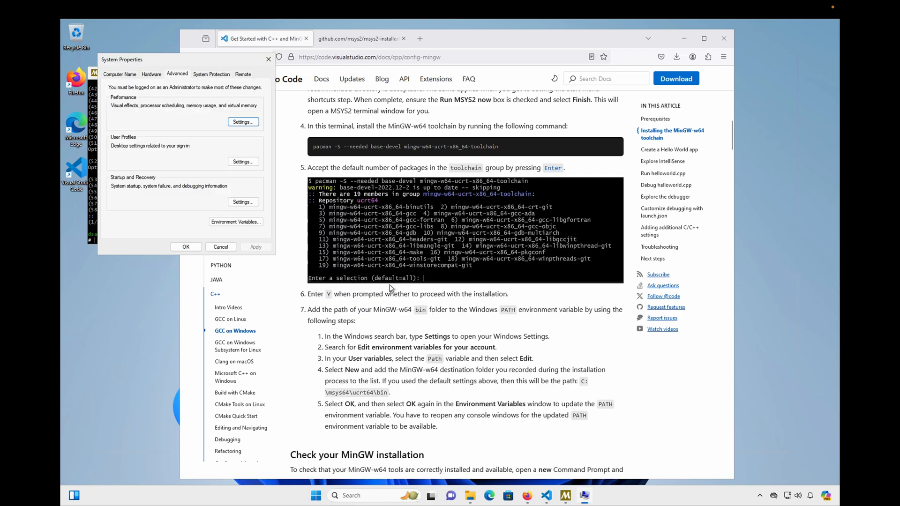
mouse_move(232, 237)
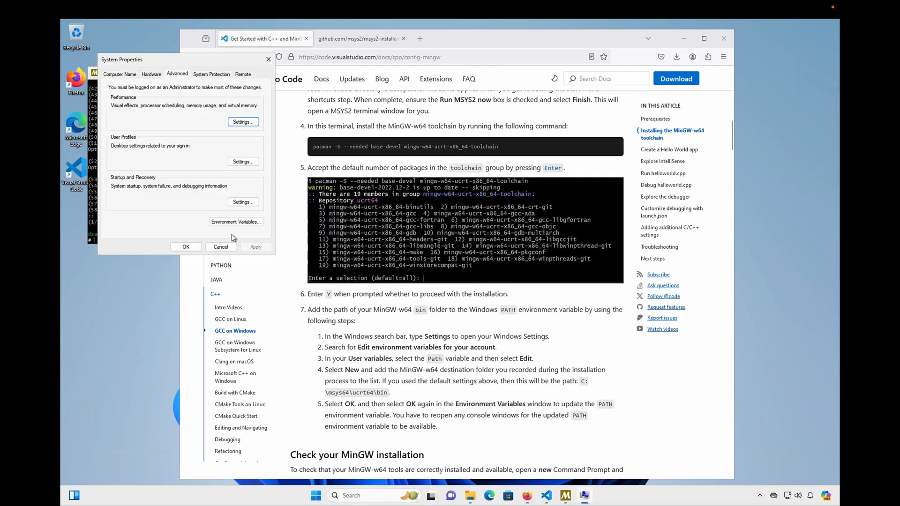
click(235, 222)
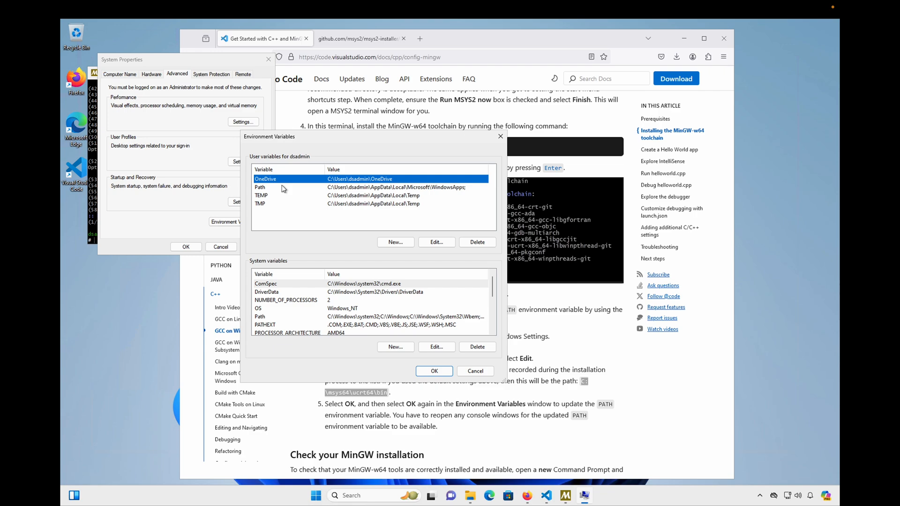
Add C:\msys64\ucrt64\bin as a new entry in the user Path variable.
click(281, 187)
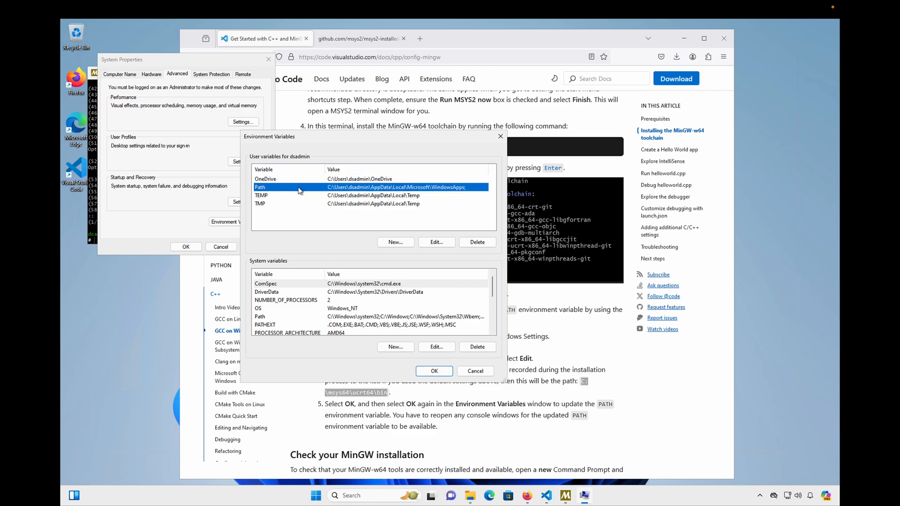
click(437, 243)
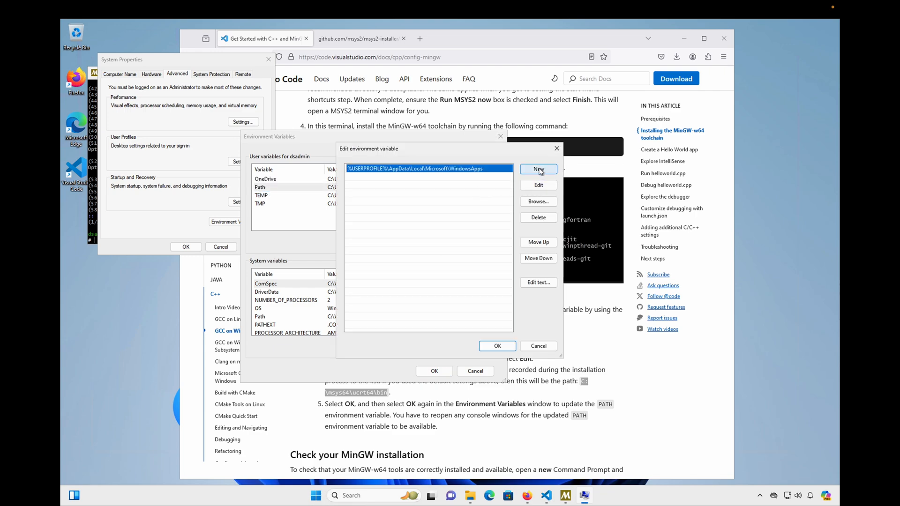
click(538, 169)
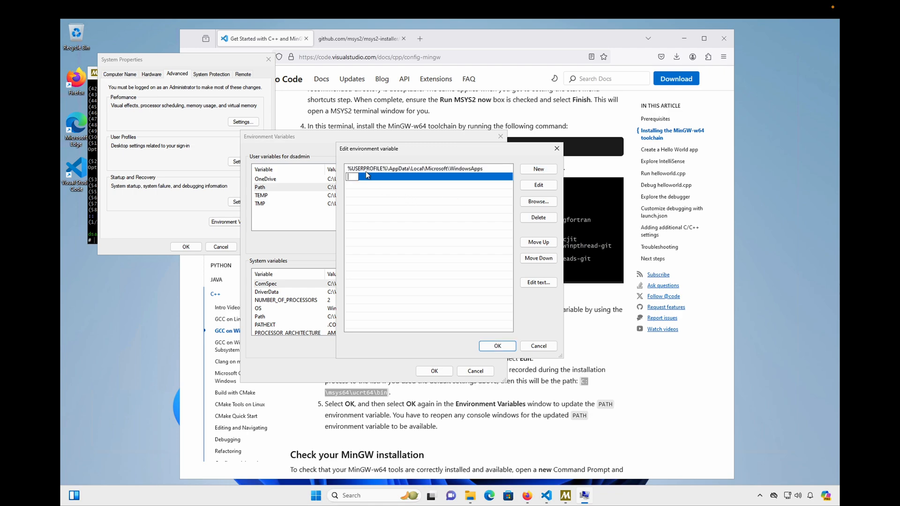
text(C:\msys64\ucrt64\bin)
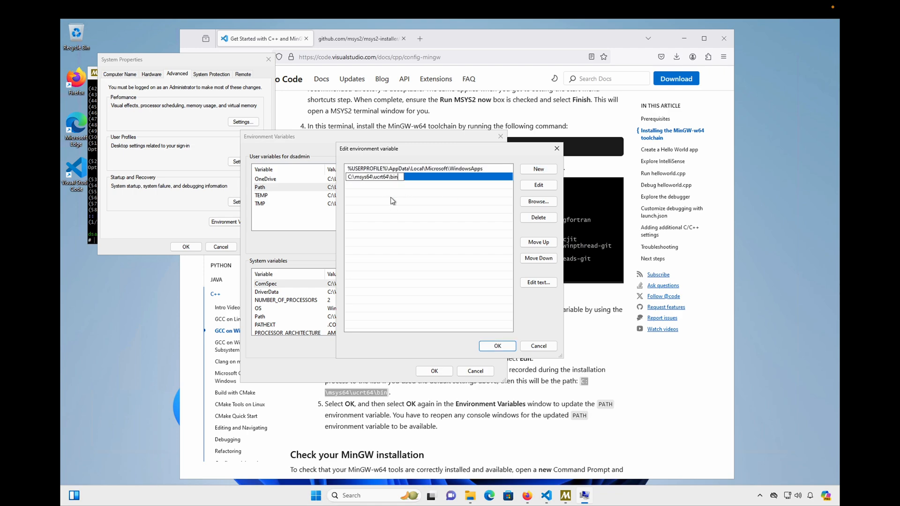
click(498, 346)
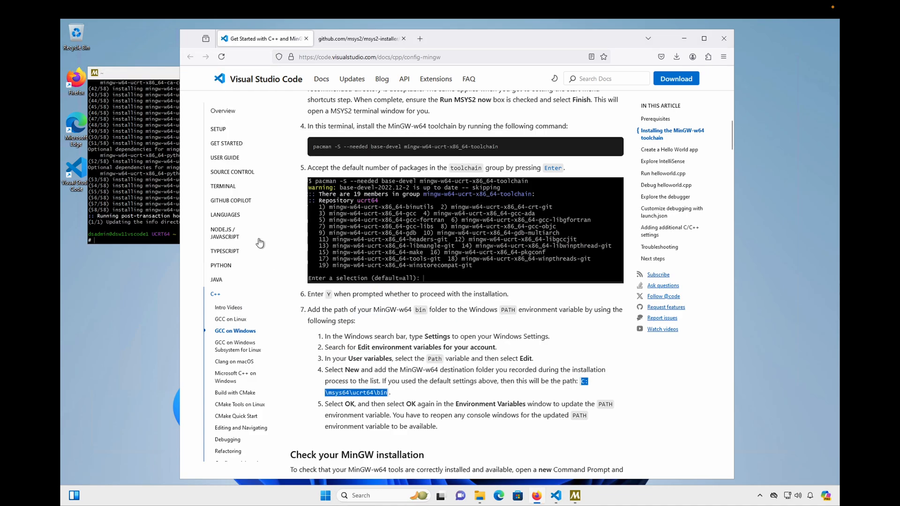
Launch the Terminal app from Start search and focus the PowerShell window.
scroll(down, 3)
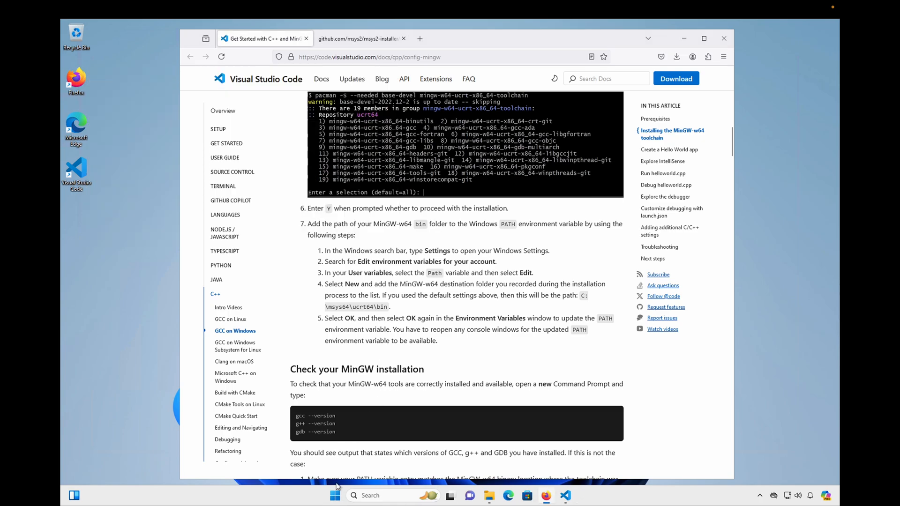
click(334, 495)
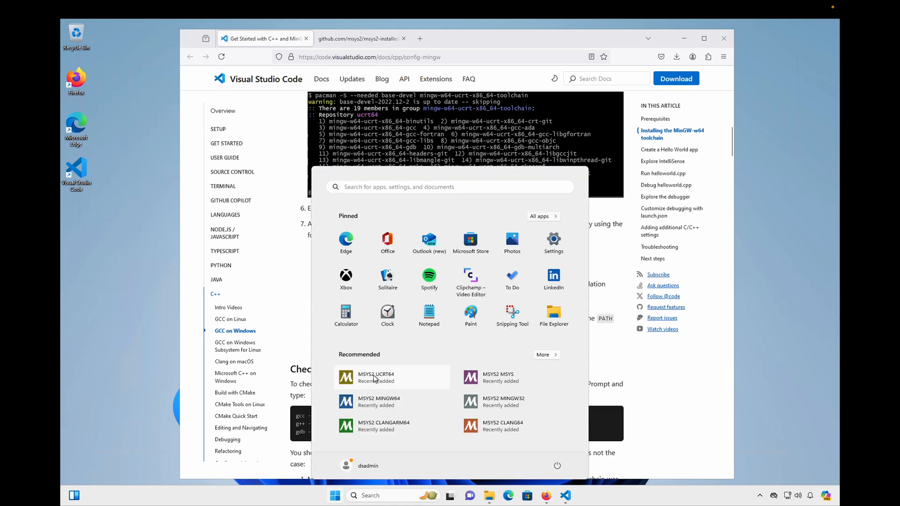
text(terminal)
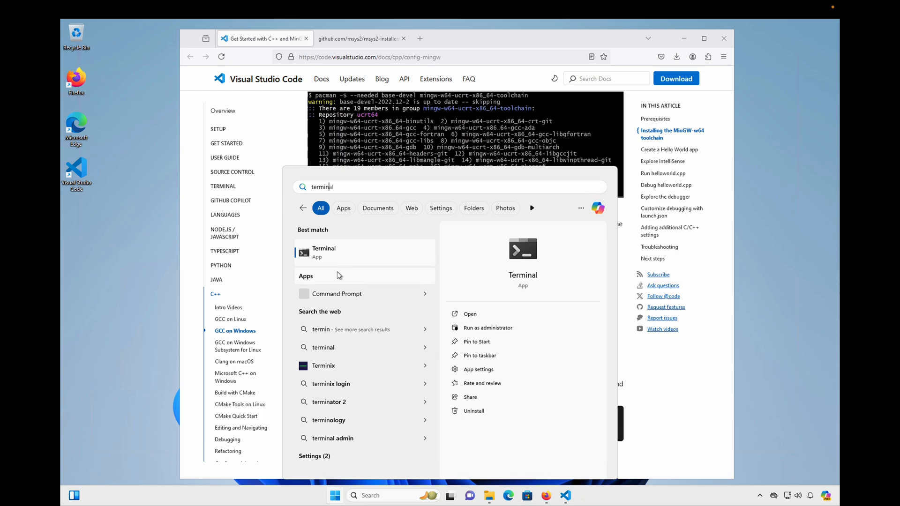
click(487, 328)
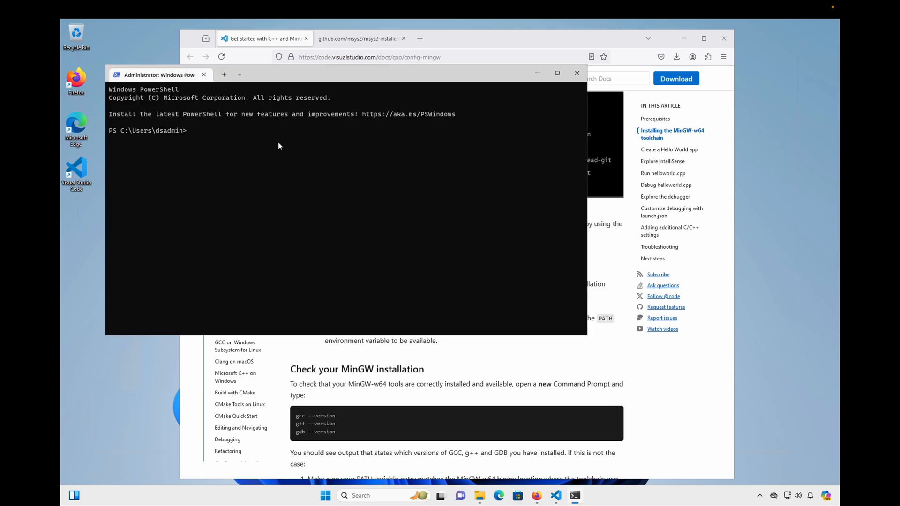
click(280, 146)
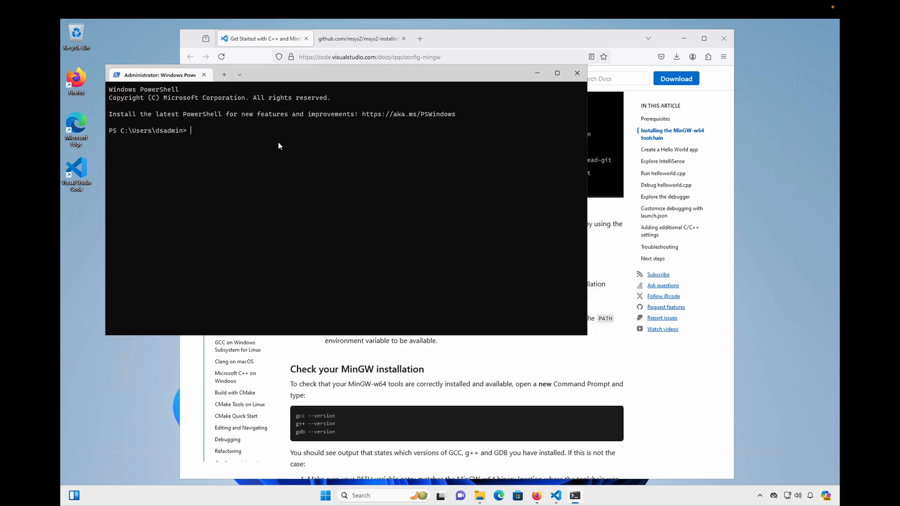
Run gcc, g++ and gdb --version, showing 13.2.0, 13.2.0 and GDB 14.1.
text(g)
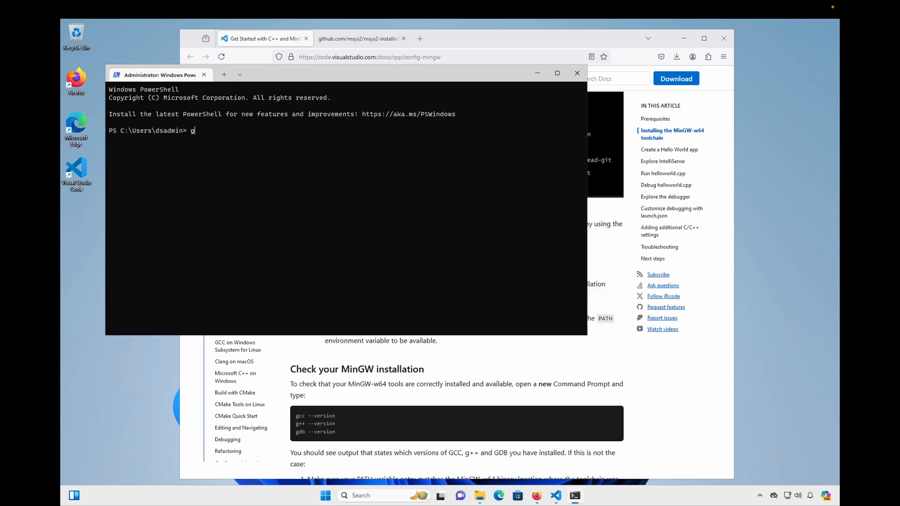
text(cc)
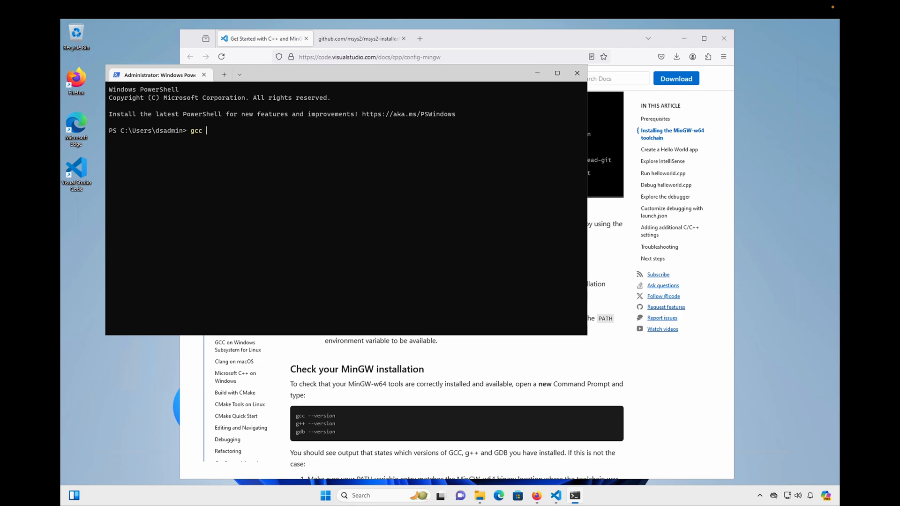
text(--v)
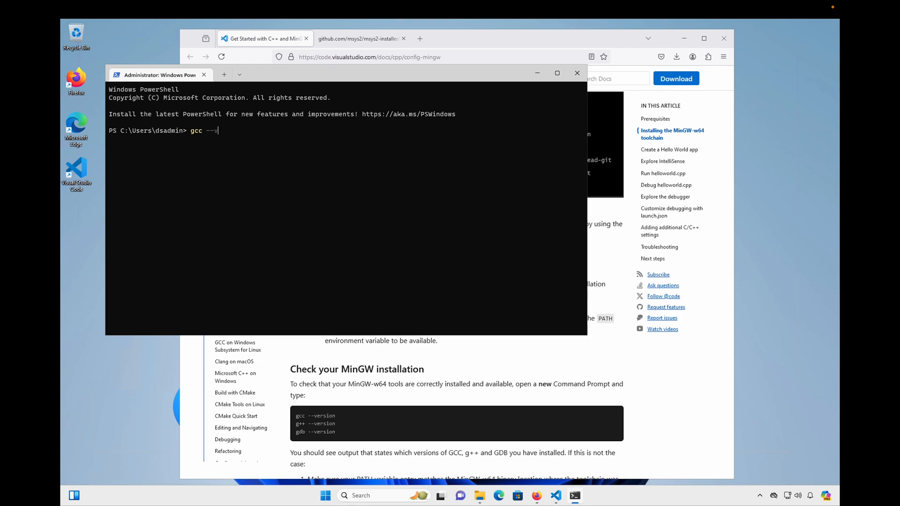
text(ersion)
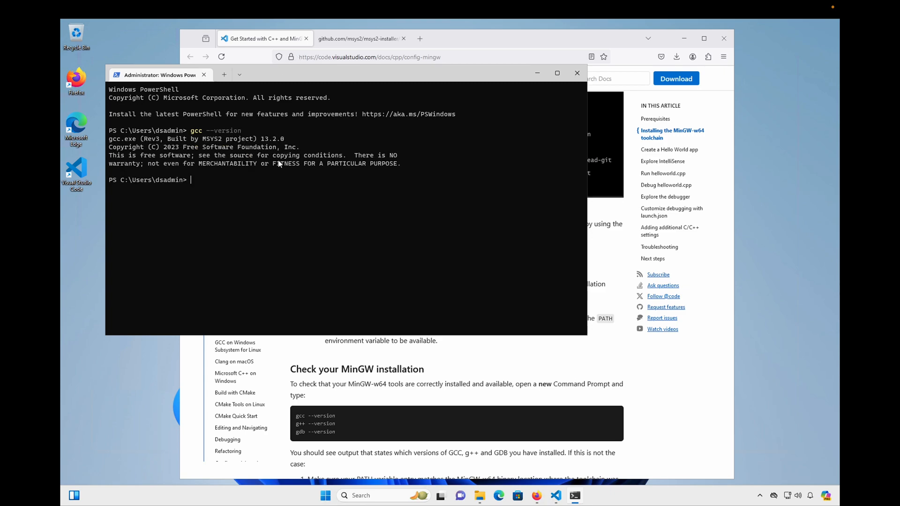
text(g++ --version)
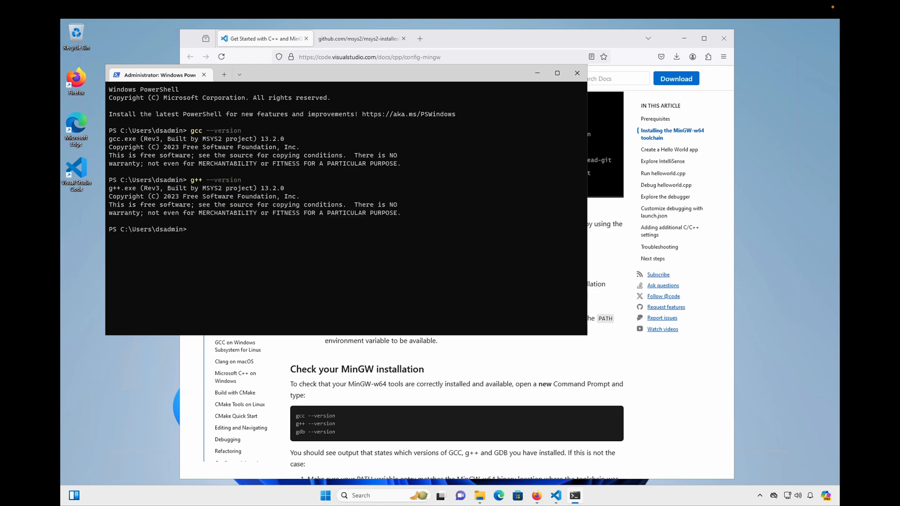
text(gdb --ve)
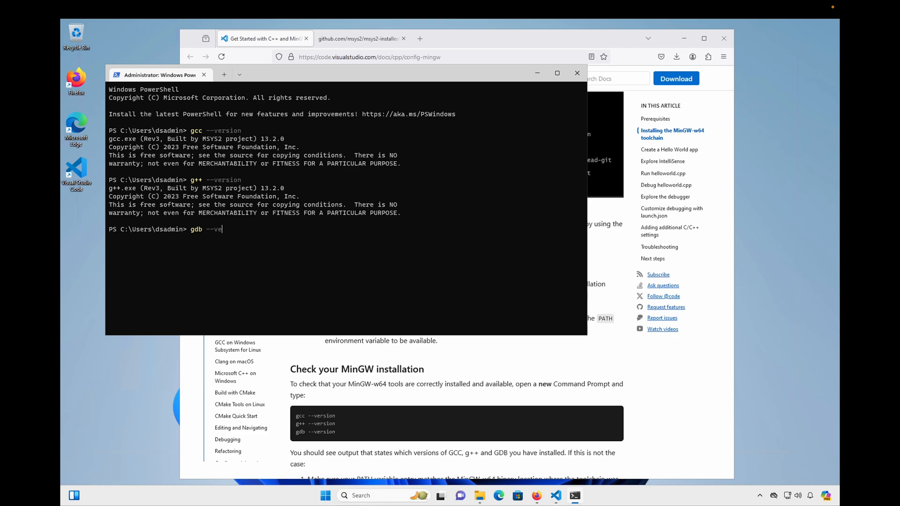
key(Enter)
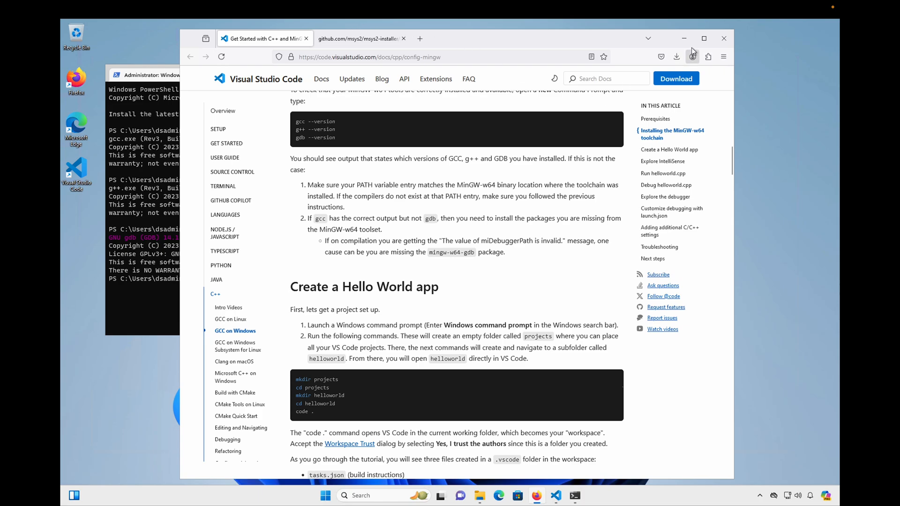
click(724, 38)
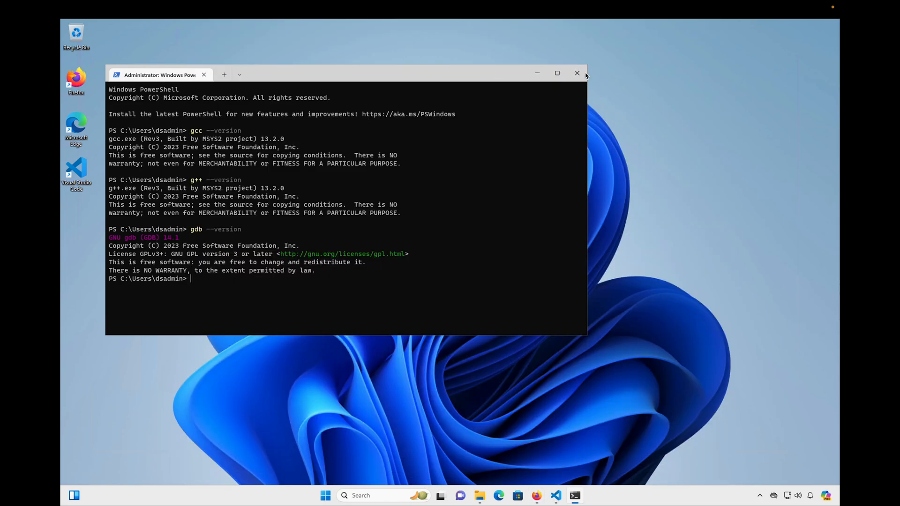
From the C++ walkthrough, use Find my new Compiler and choose Select another compiler on my machine.
click(557, 495)
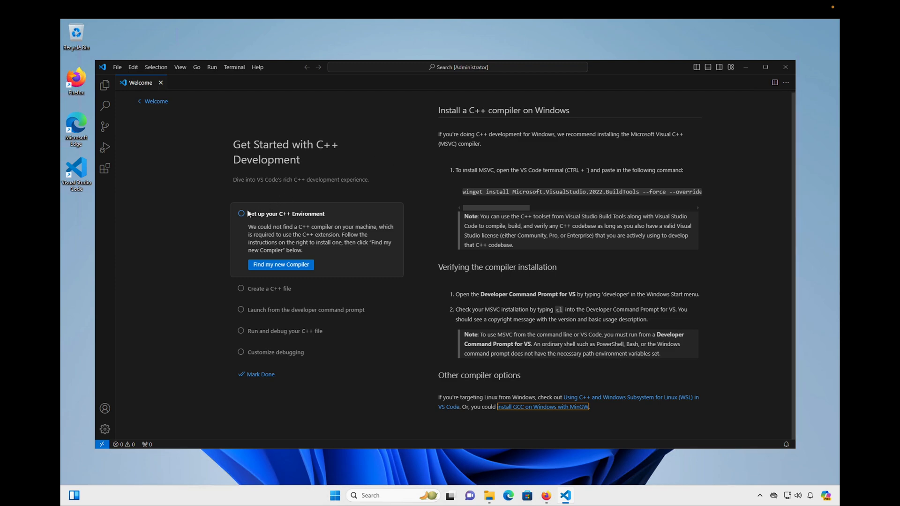
click(281, 265)
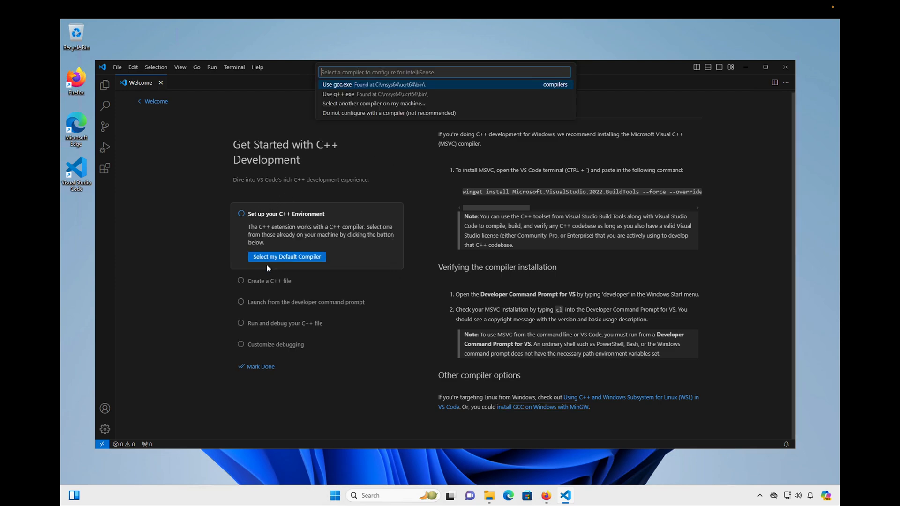
mouse_move(405, 87)
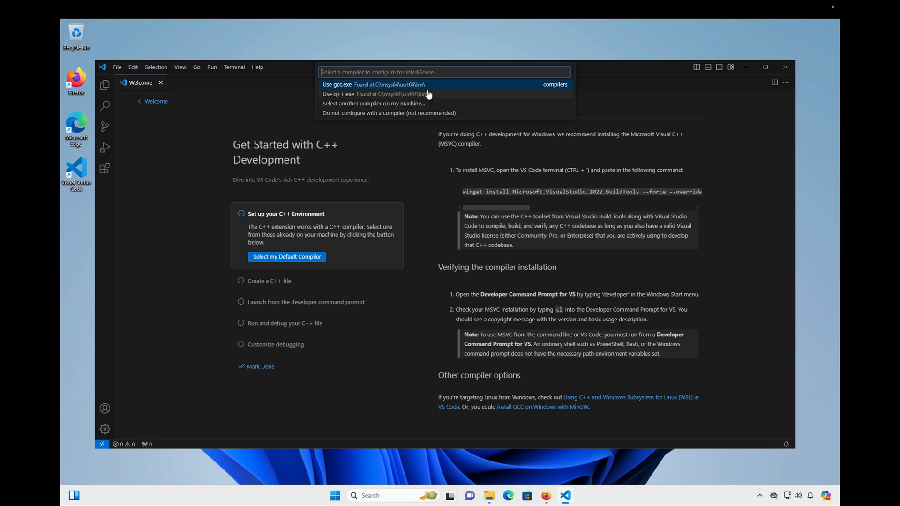
mouse_move(431, 99)
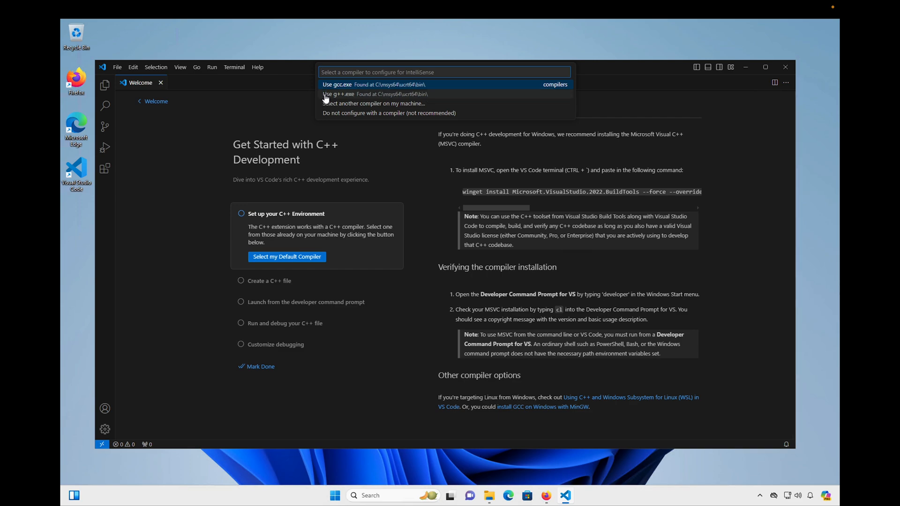
click(377, 103)
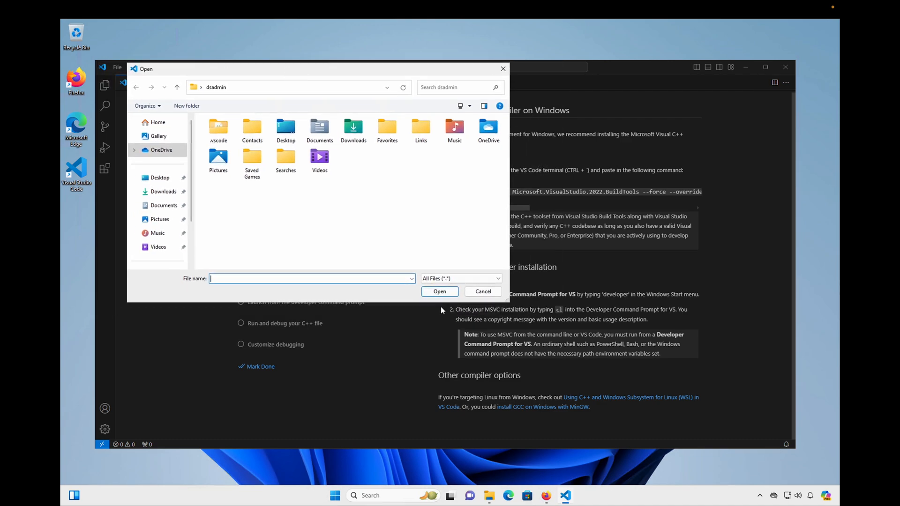
click(483, 291)
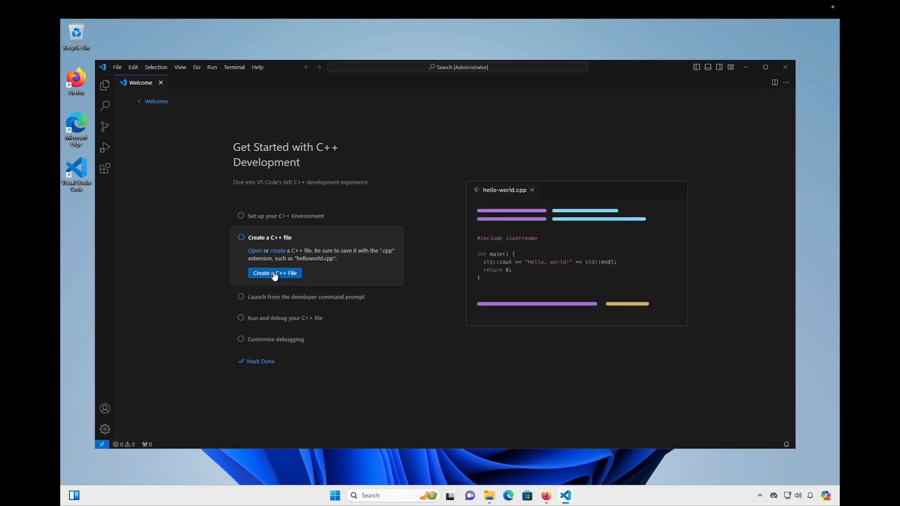
Create an Untitled-1 C++ file, install the C/C++ Extension Pack, and close the Extensions panel.
click(275, 273)
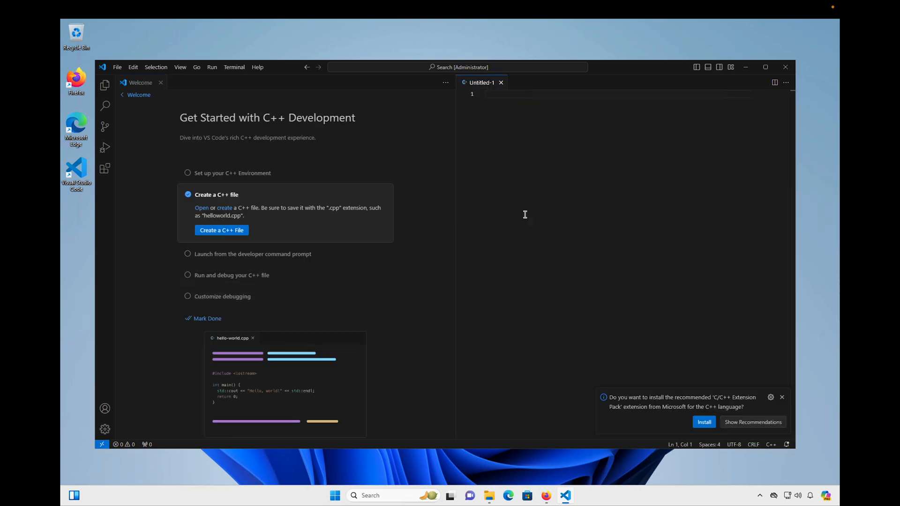
mouse_move(572, 428)
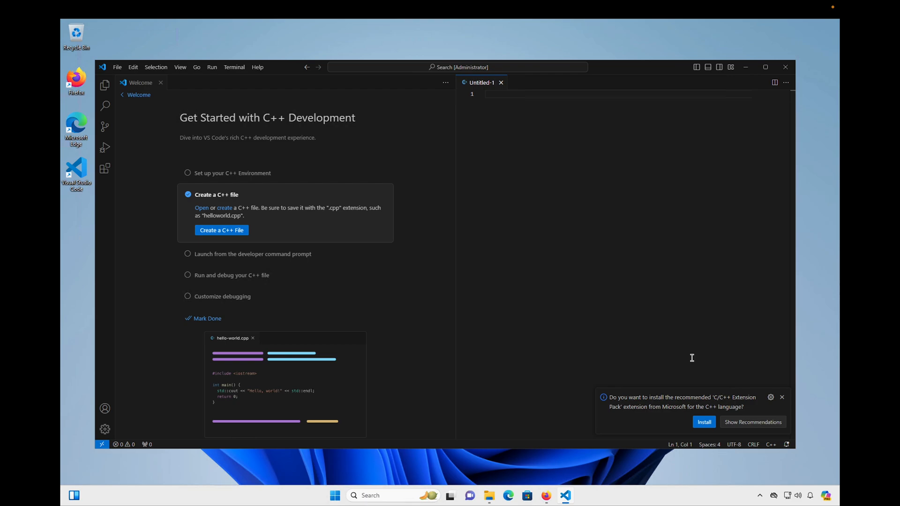
mouse_move(669, 404)
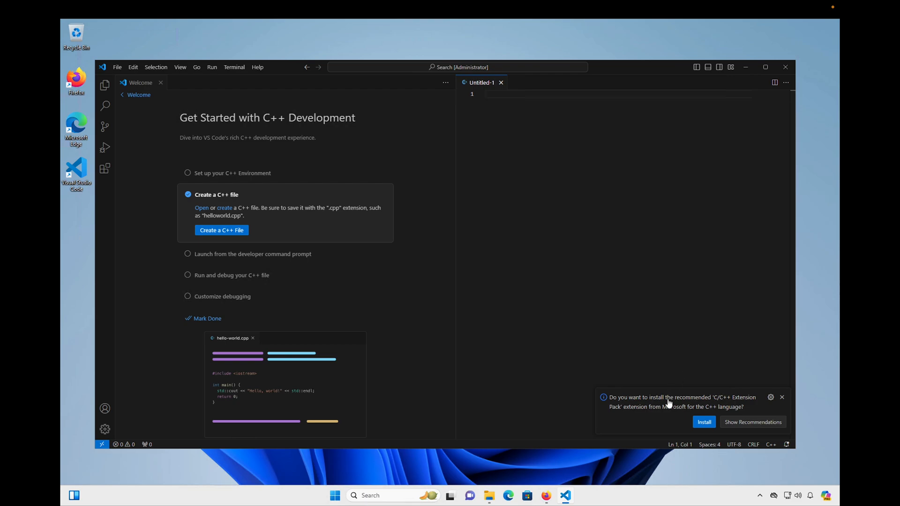
click(705, 422)
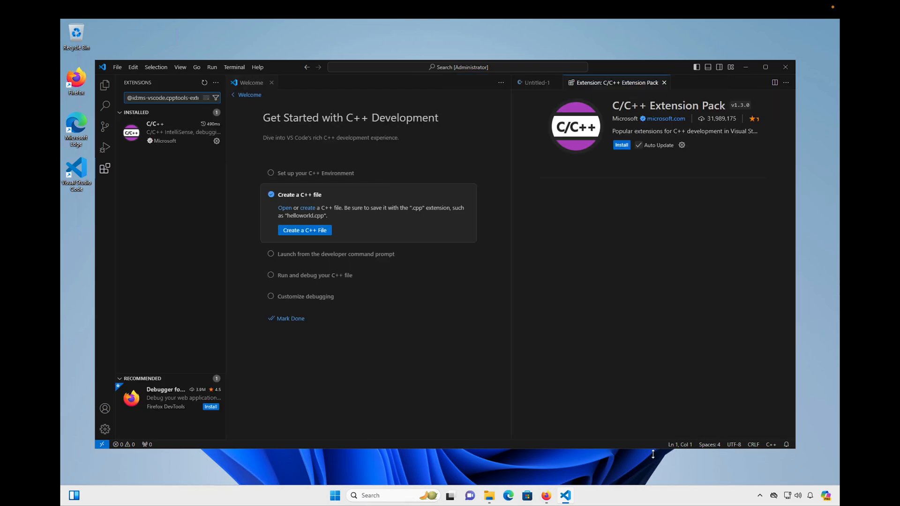
click(622, 145)
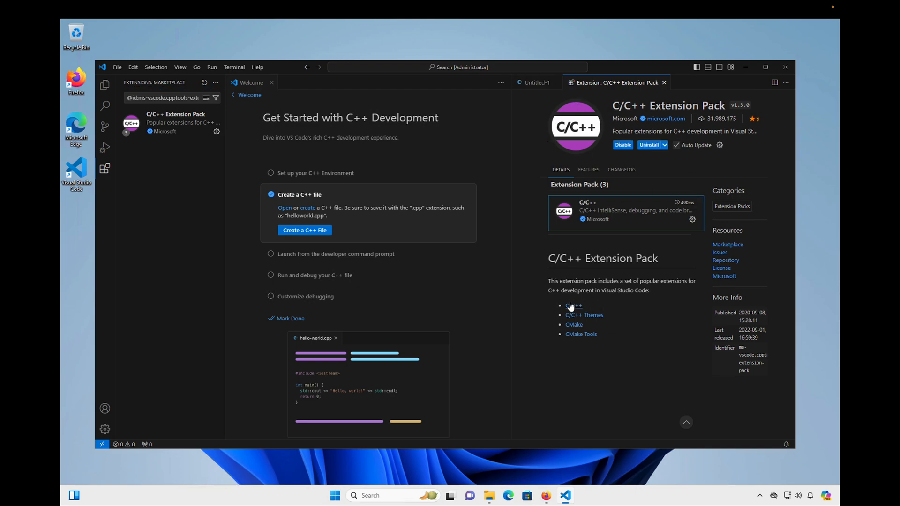
mouse_move(642, 134)
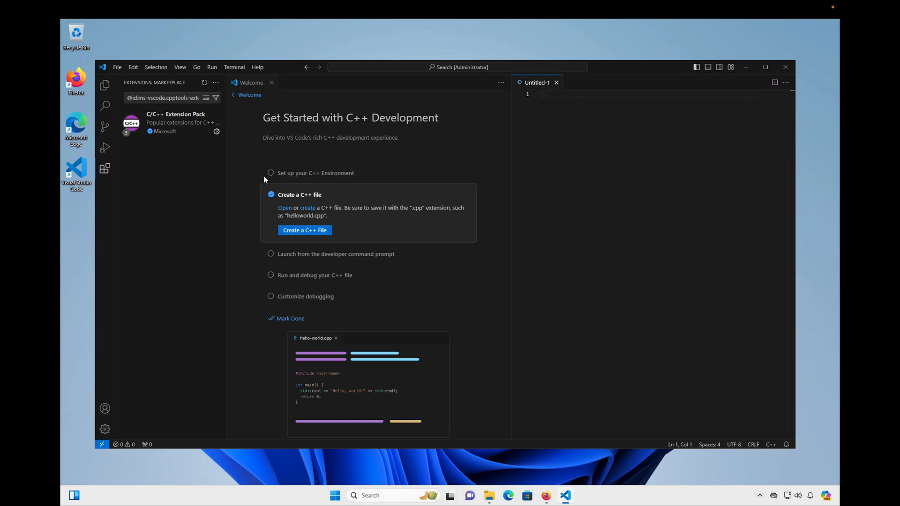
mouse_move(104, 169)
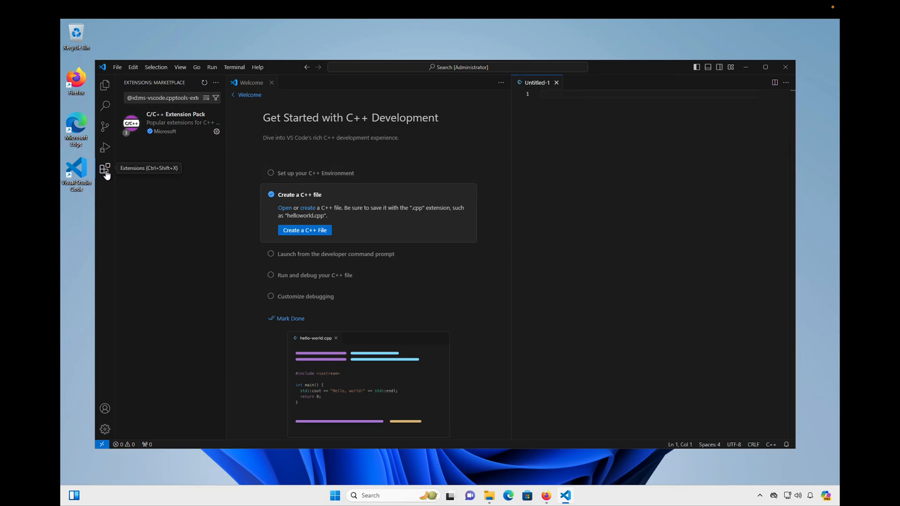
click(104, 169)
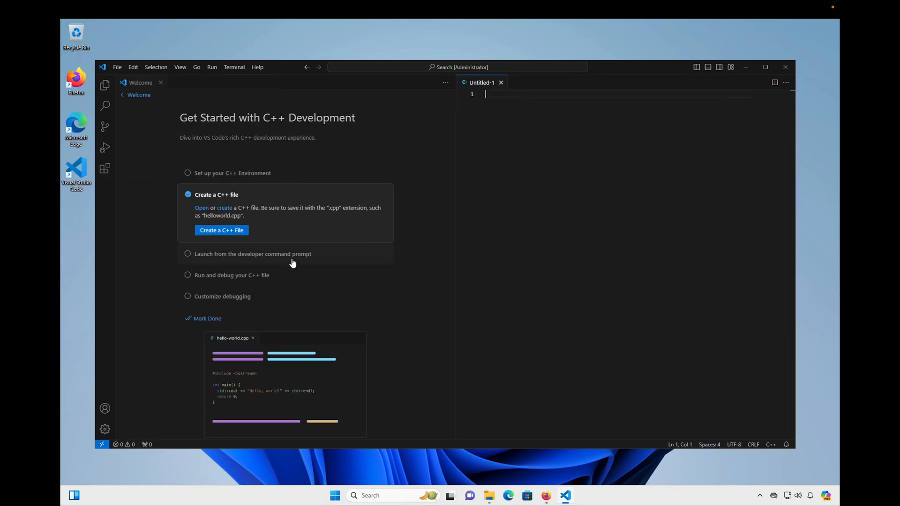
Save Untitled-1 as test.cpp inside a new testapp folder.
key(Ctrl+S)
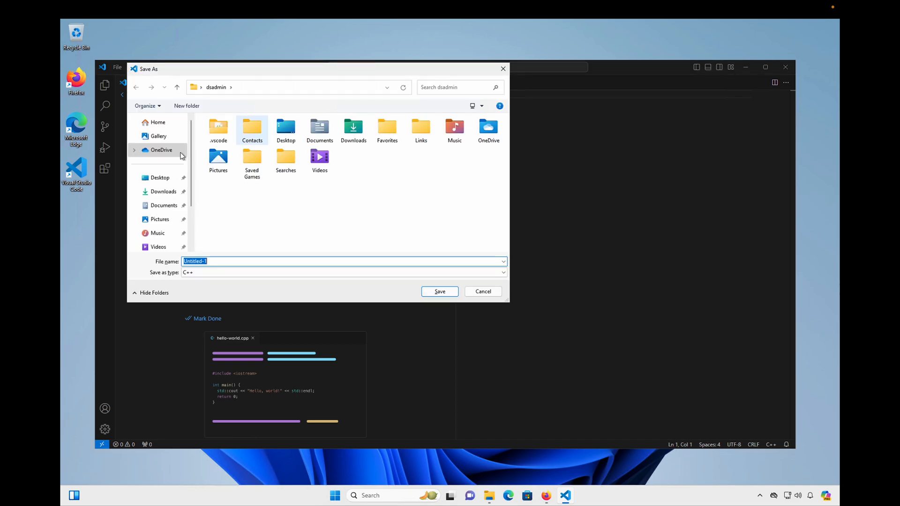
mouse_move(188, 106)
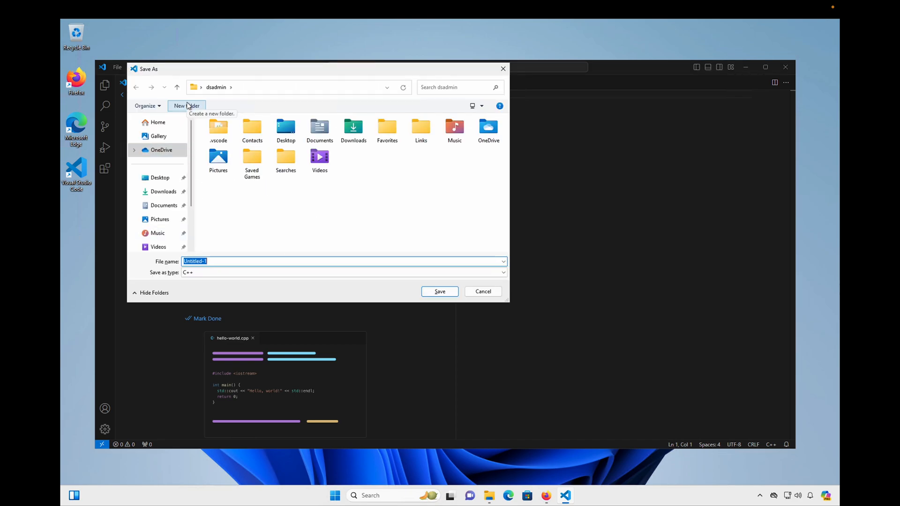
click(186, 106)
text(testapp)
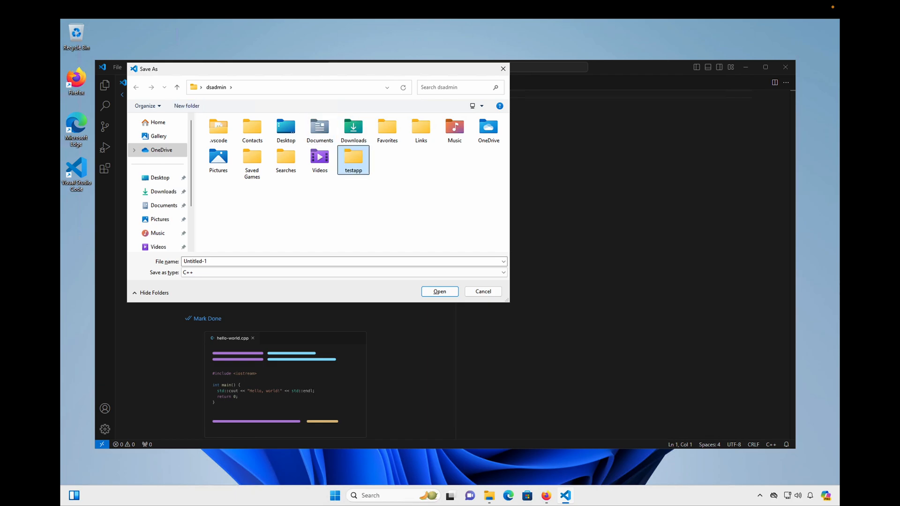
double_click(354, 157)
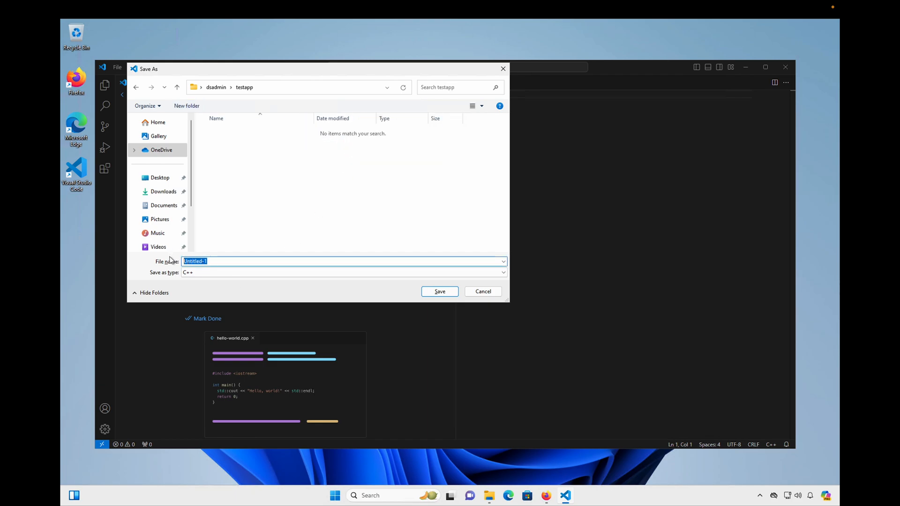
text(test.cpp)
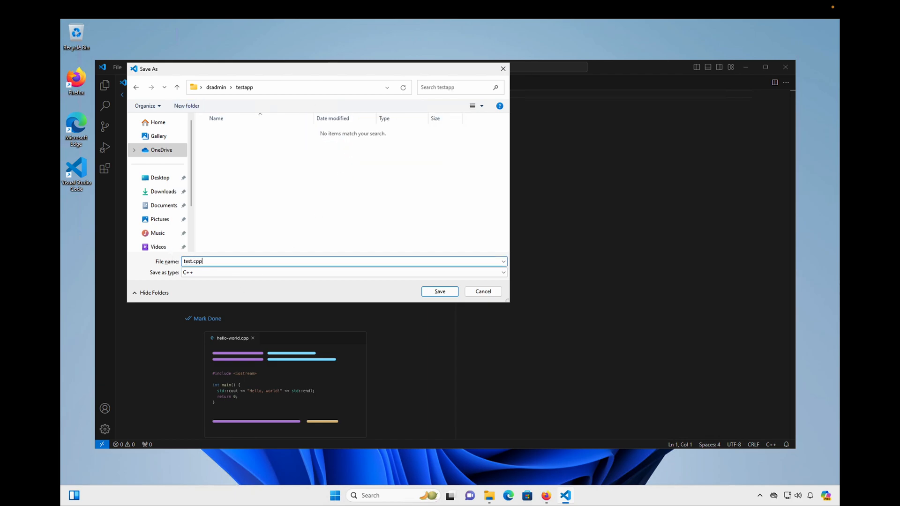
click(439, 291)
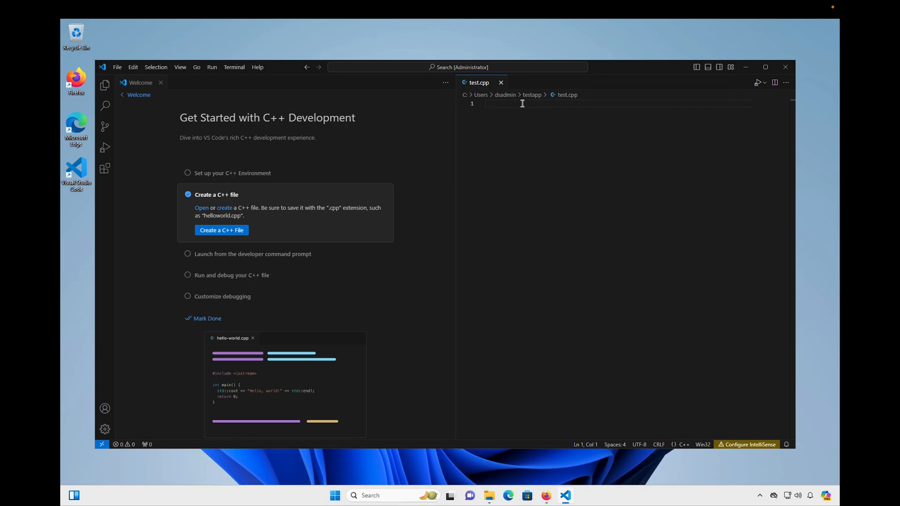
Type #include <iostream>, using namespace std, and a main printing "Hello World" with endl.
text(#include)
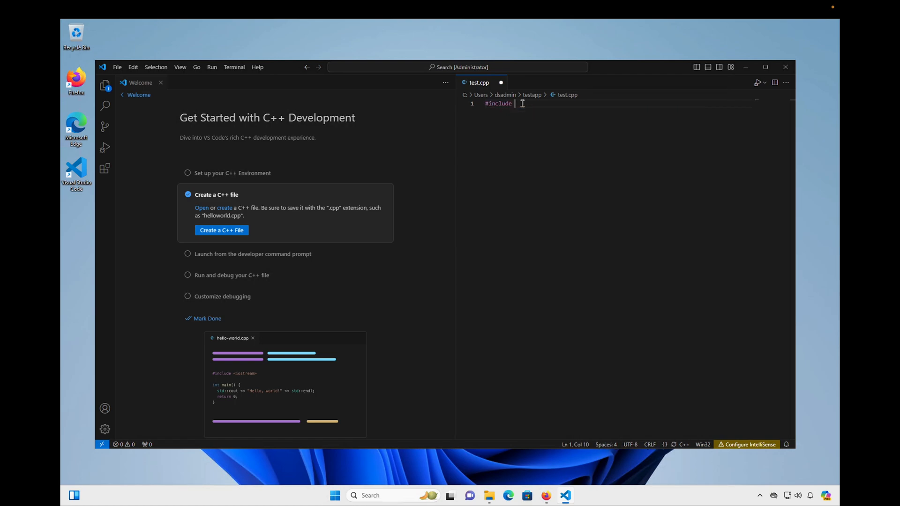
text(<iostream>)
text(using)
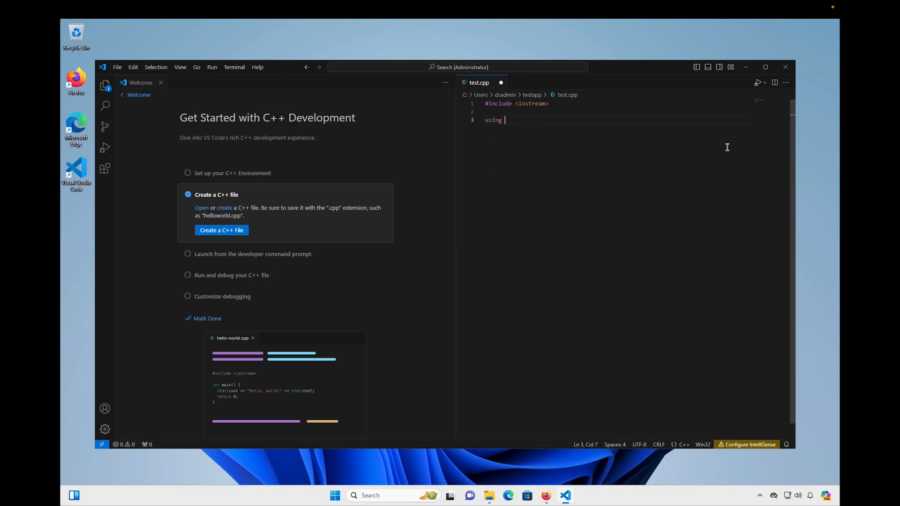
text(namespace std;)
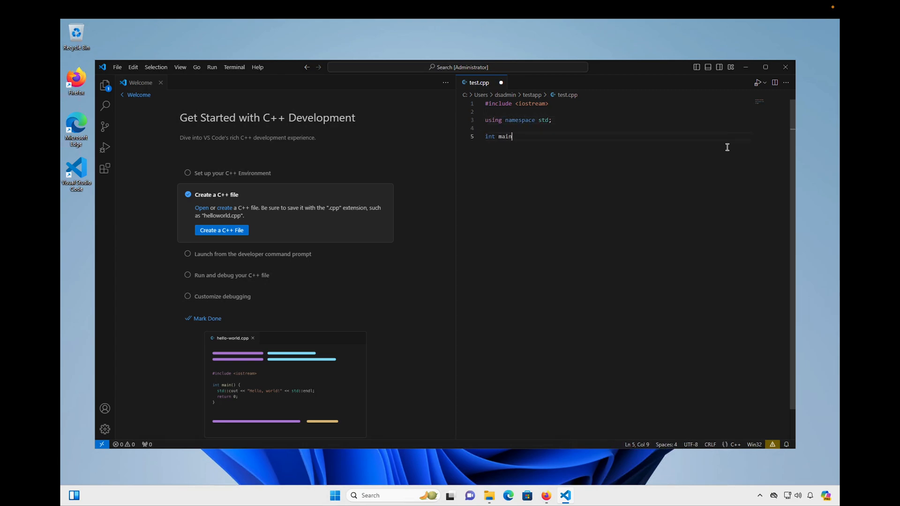
text(() {)
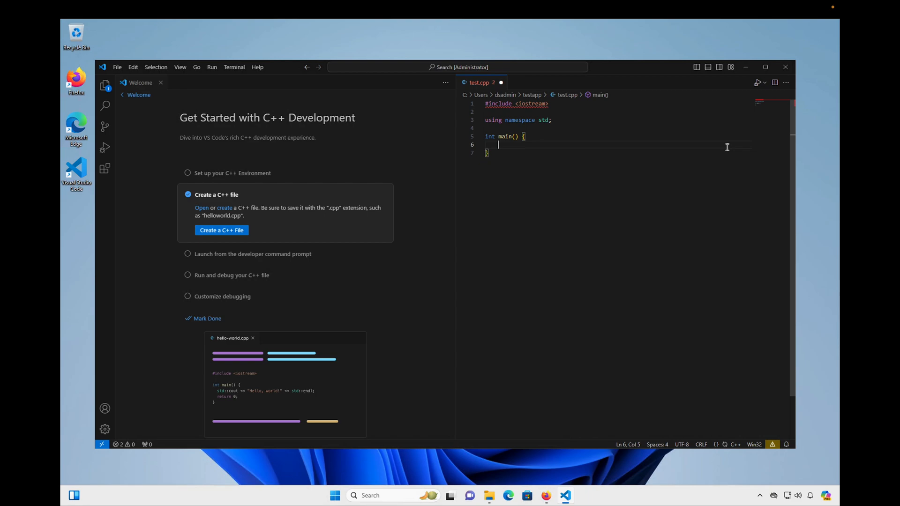
text(cout << "H)
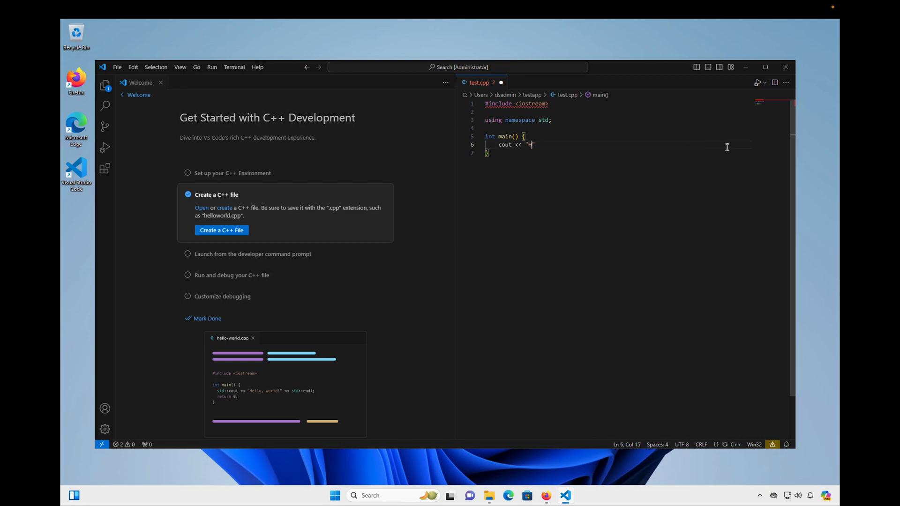
text(ello World")
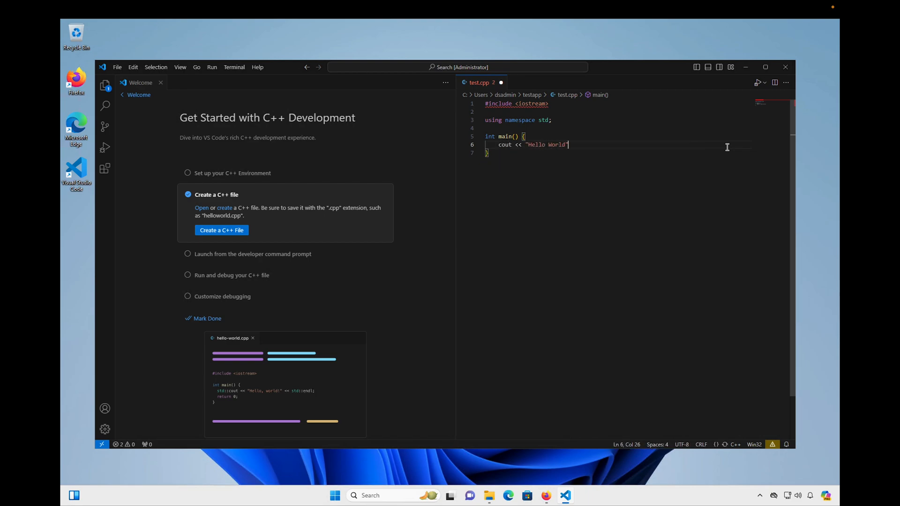
text(<<endl;)
text(return 0;)
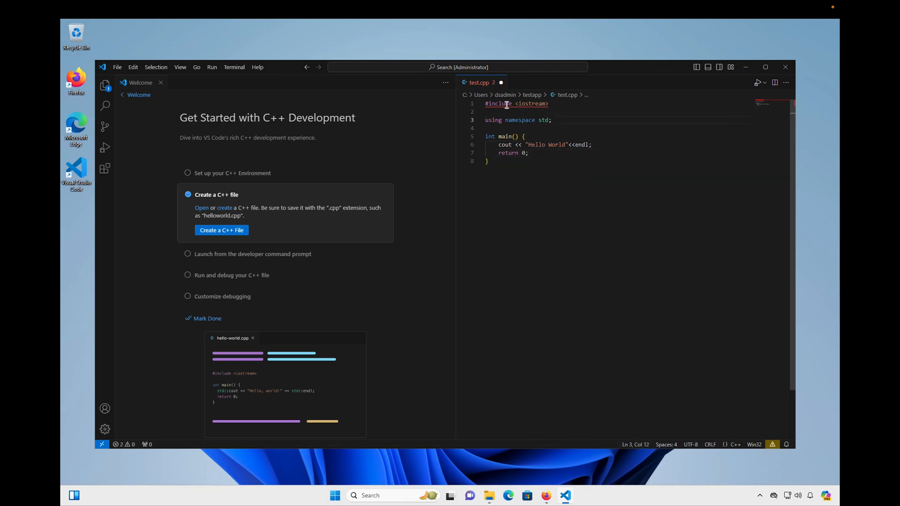
mouse_move(533, 104)
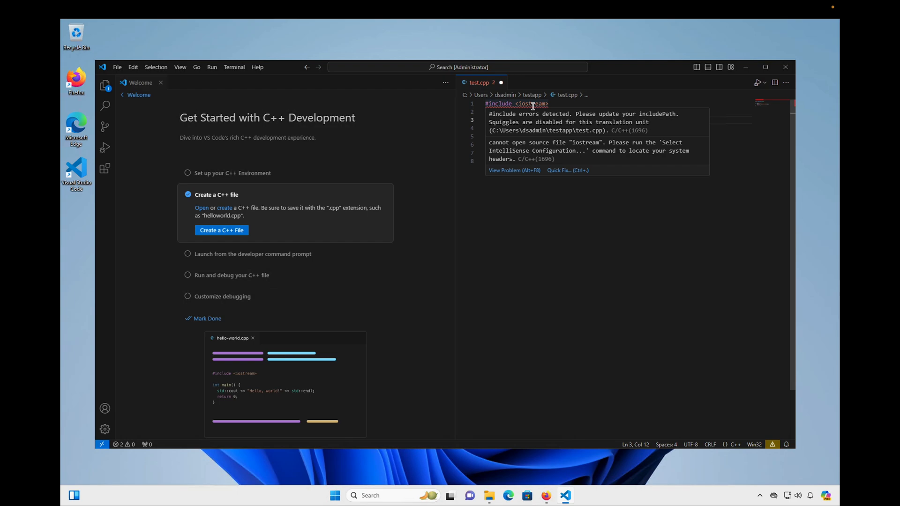
mouse_move(516, 104)
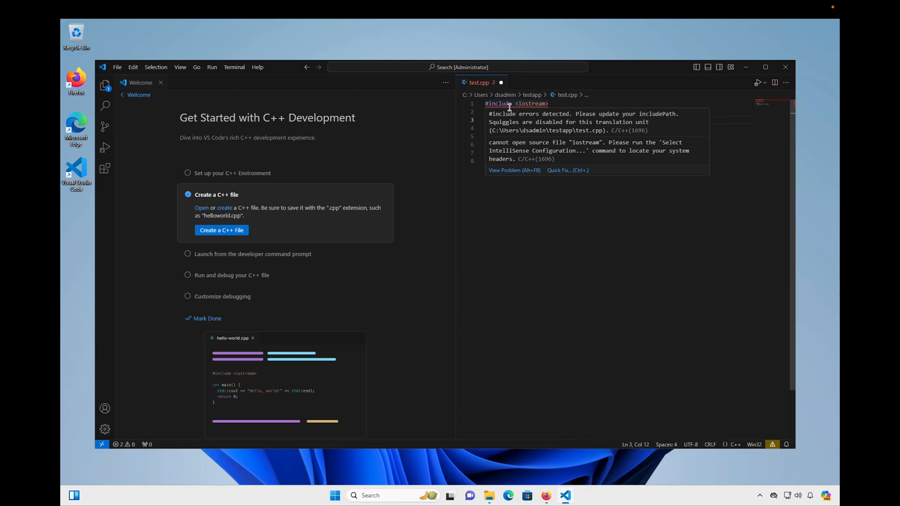
mouse_move(510, 113)
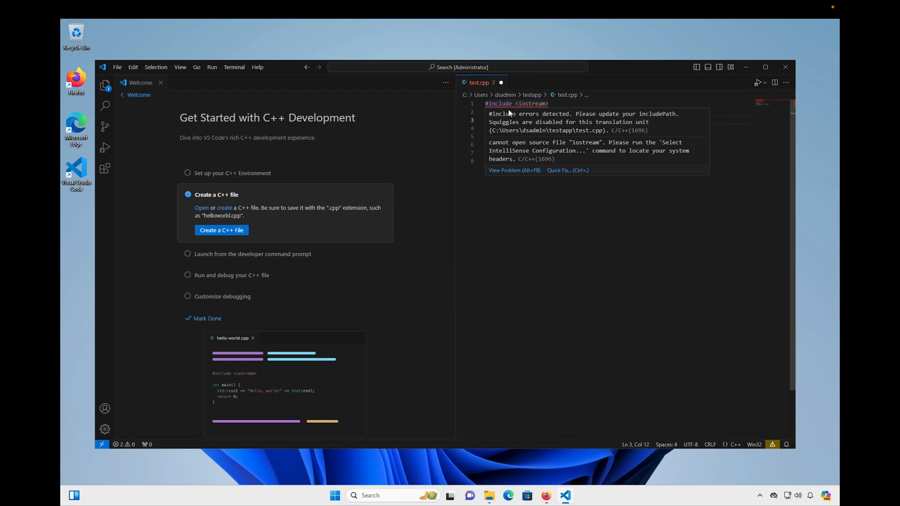
mouse_move(545, 147)
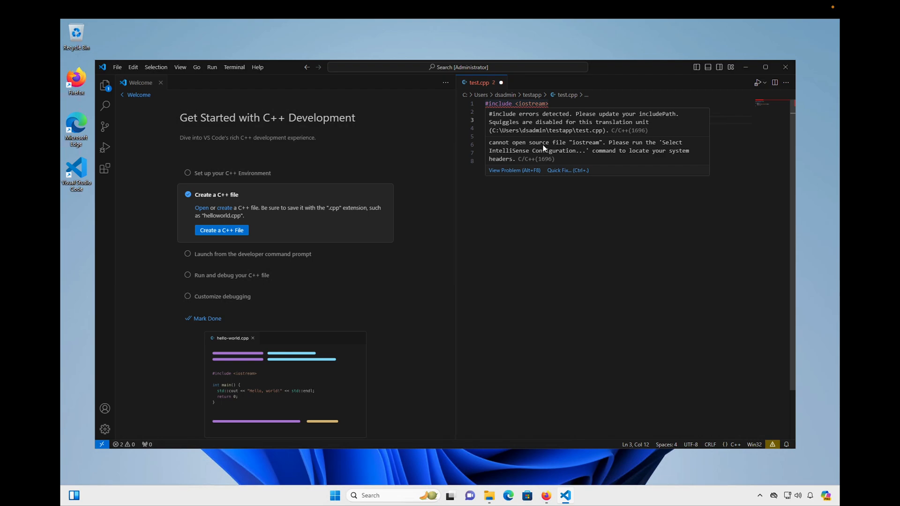
mouse_move(568, 167)
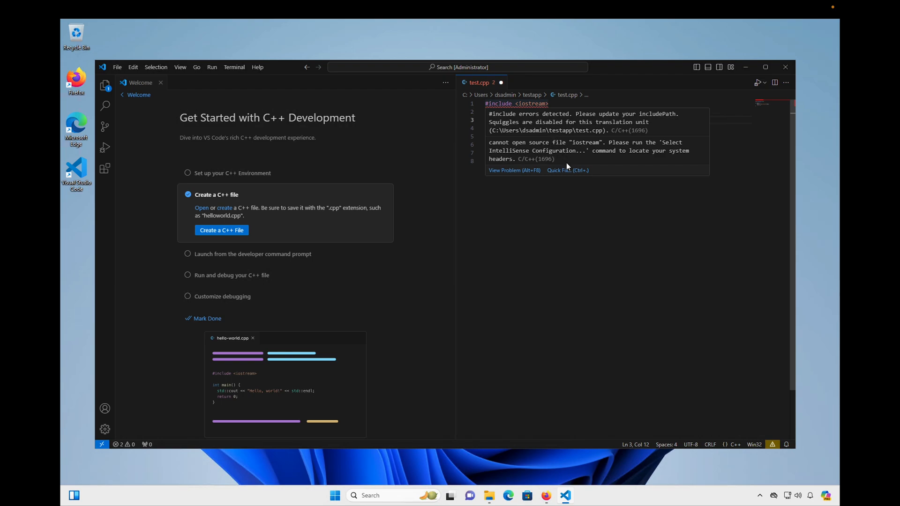
mouse_move(565, 174)
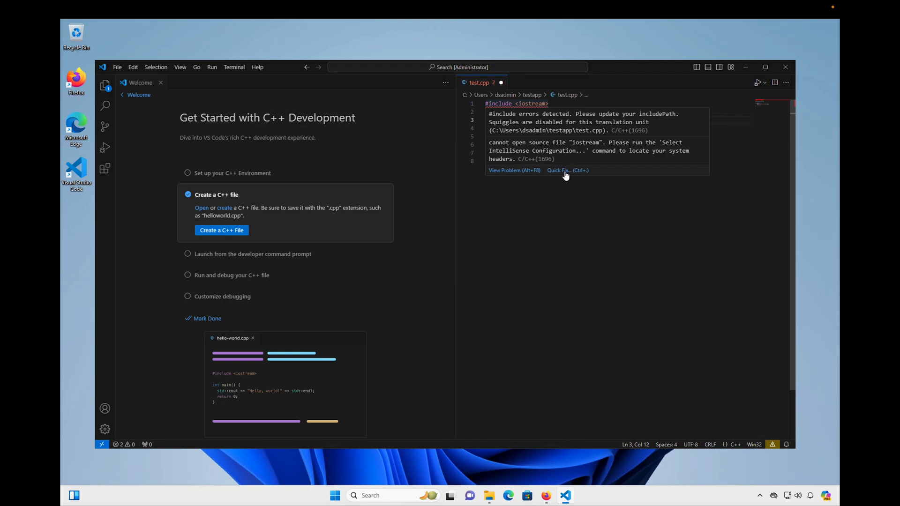
Quick-fix the iostream error by selecting g++.exe from C:\msys64\ucrt64\bin for IntelliSense.
click(559, 170)
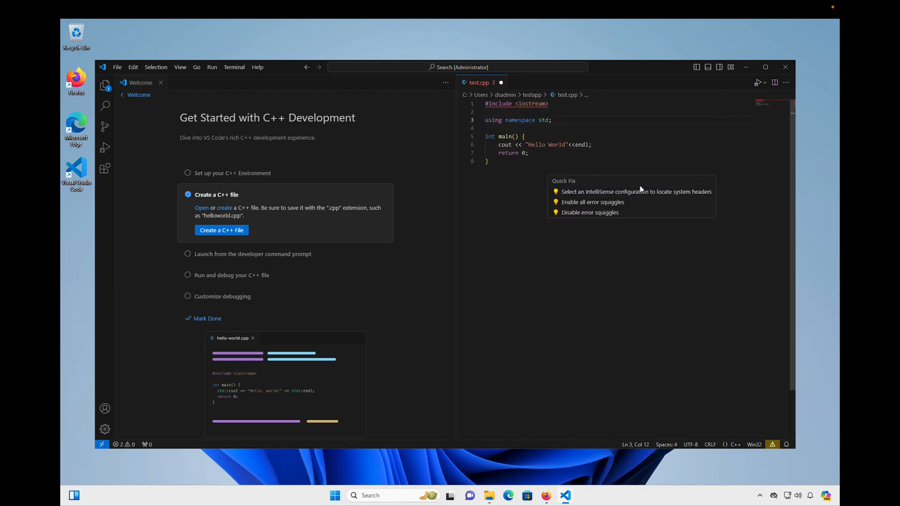
mouse_move(581, 195)
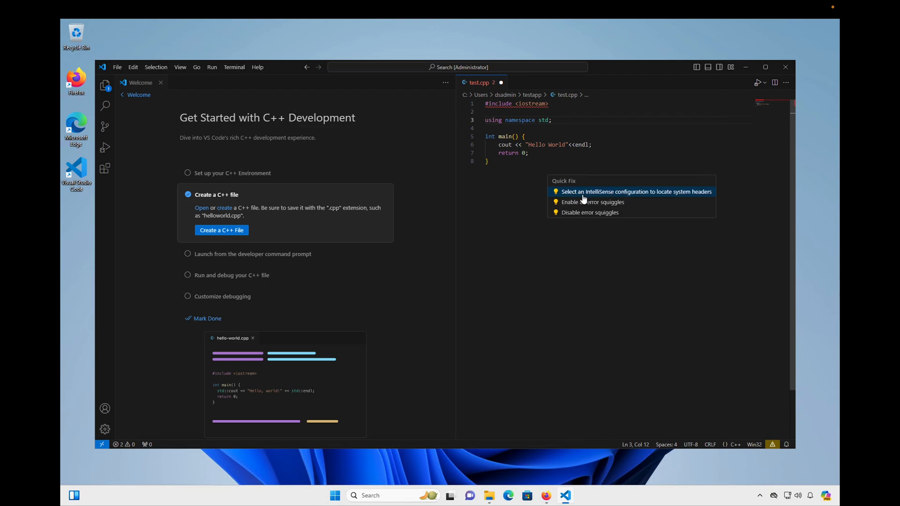
mouse_move(595, 198)
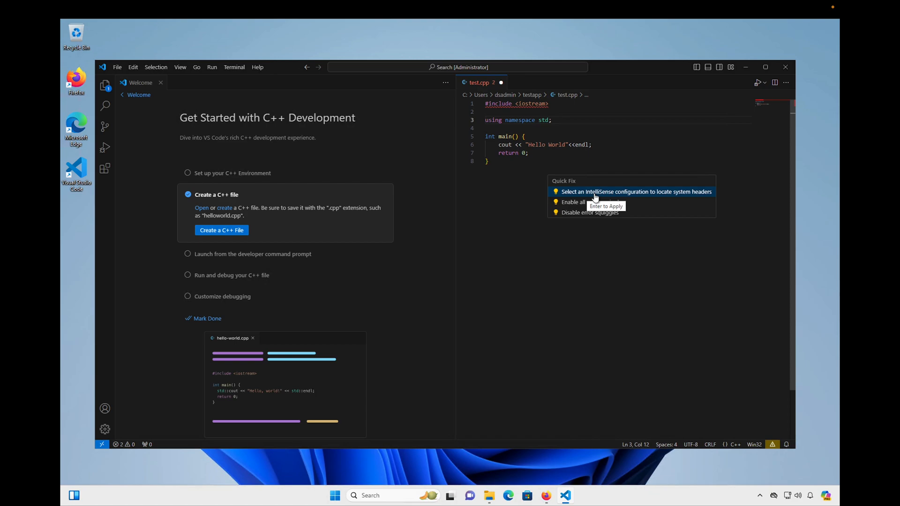
mouse_move(600, 196)
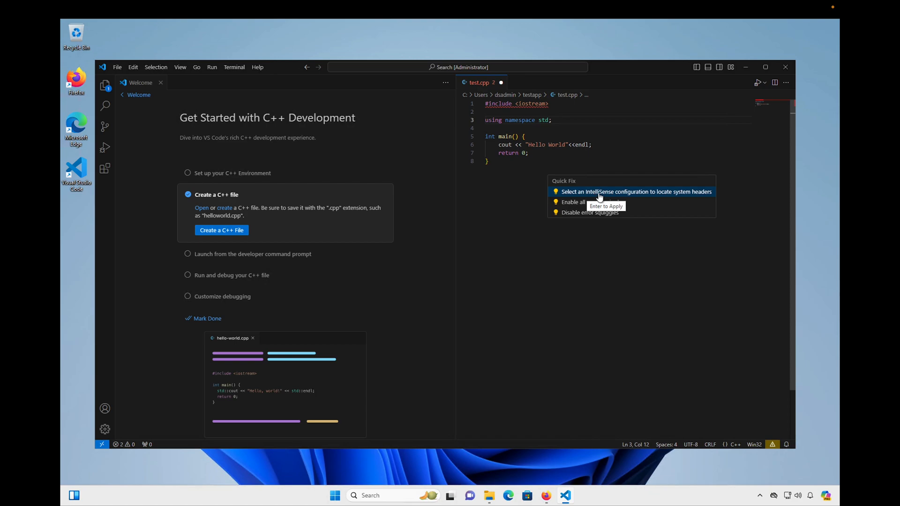
click(636, 191)
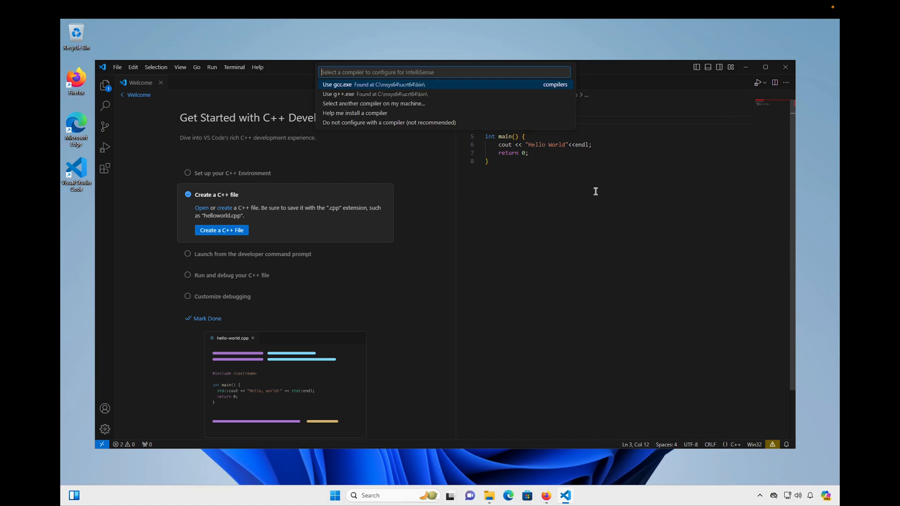
mouse_move(375, 96)
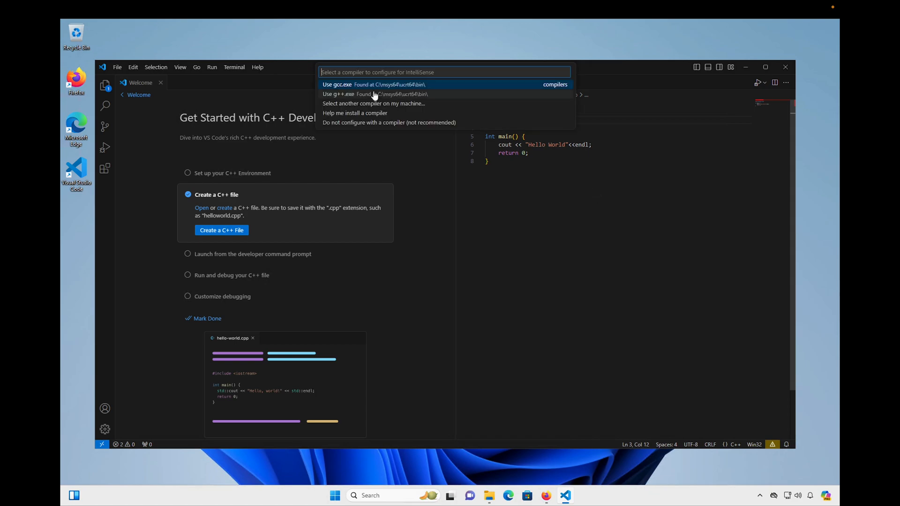
click(357, 84)
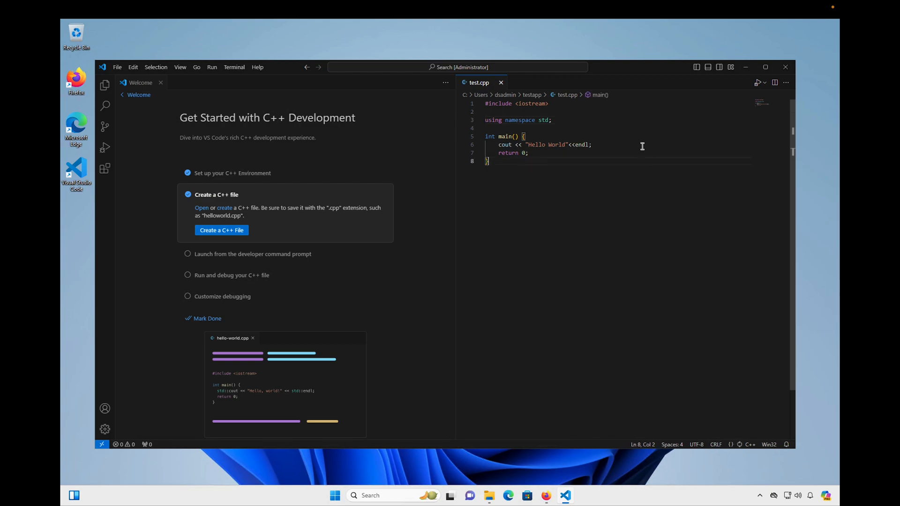
mouse_move(758, 84)
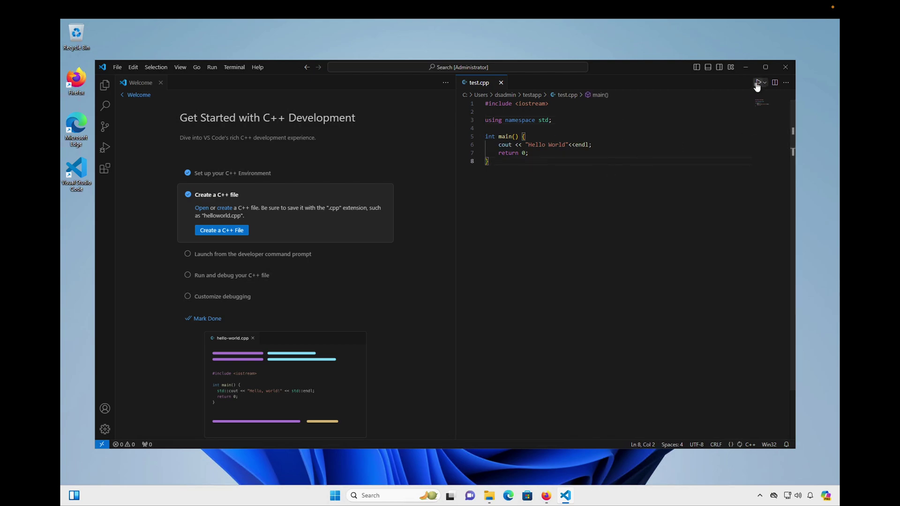
Run test.cpp with the 'C/C++: g++.exe build and debug active file' task.
click(758, 82)
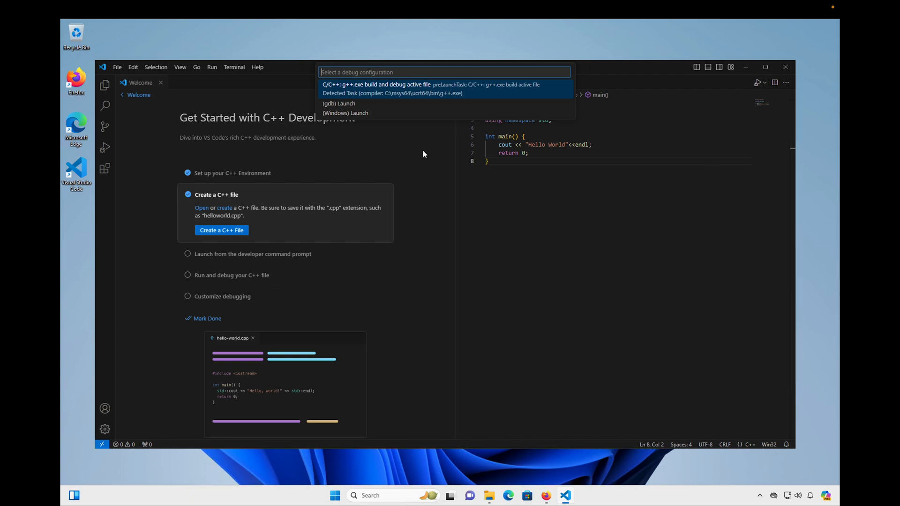
mouse_move(438, 160)
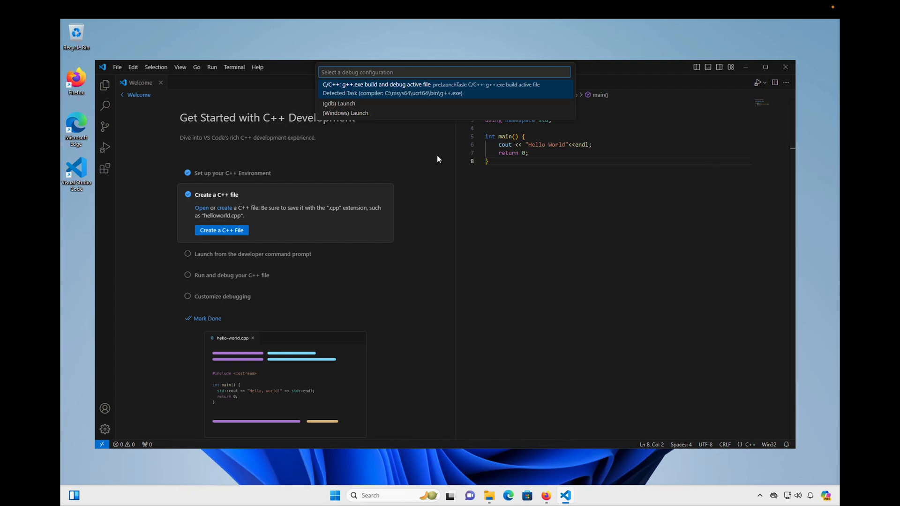
mouse_move(347, 87)
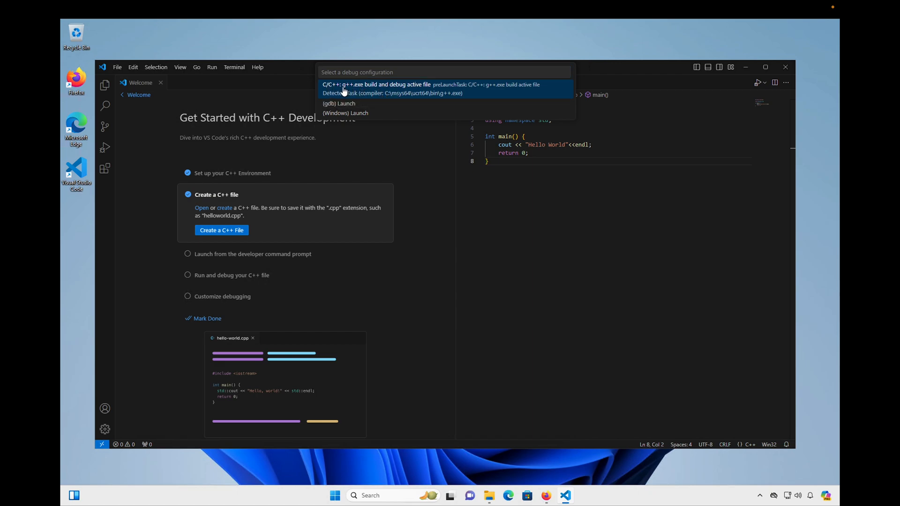
click(376, 84)
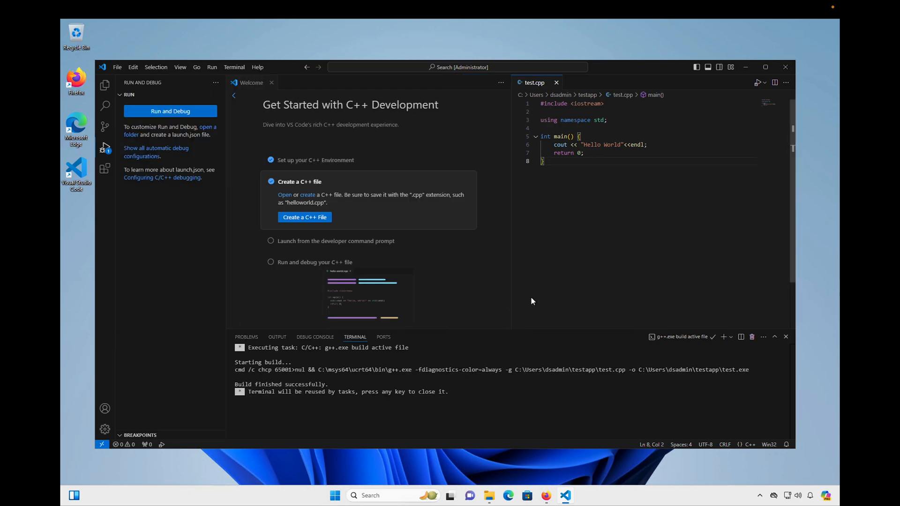
Switch the bottom panel to TERMINAL to see the Hello World output.
click(170, 111)
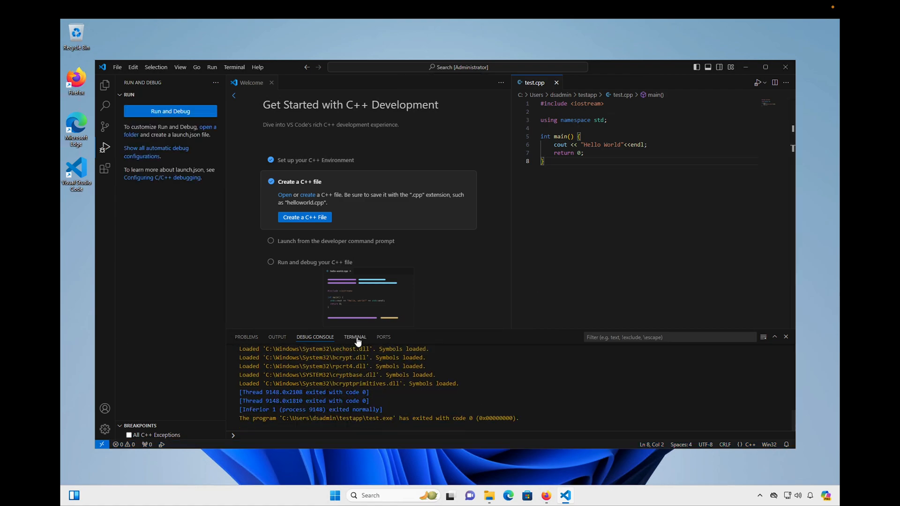
click(355, 337)
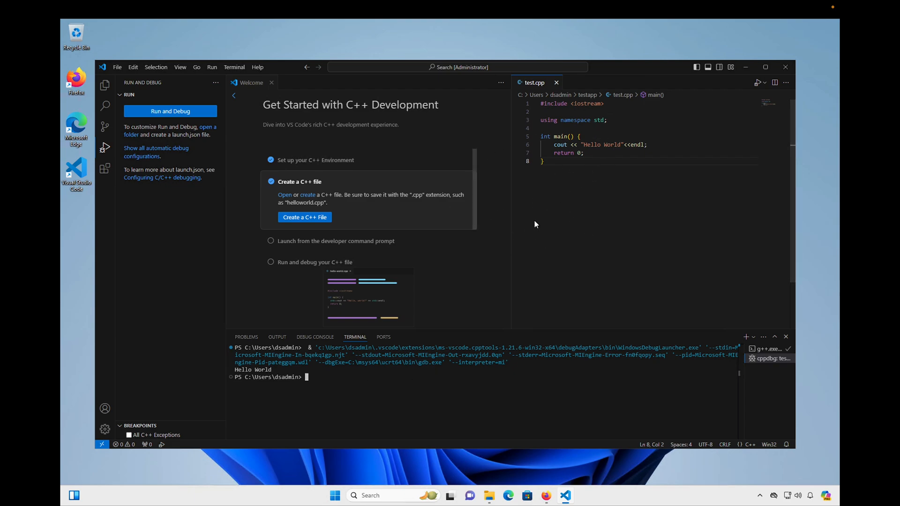
mouse_move(489, 208)
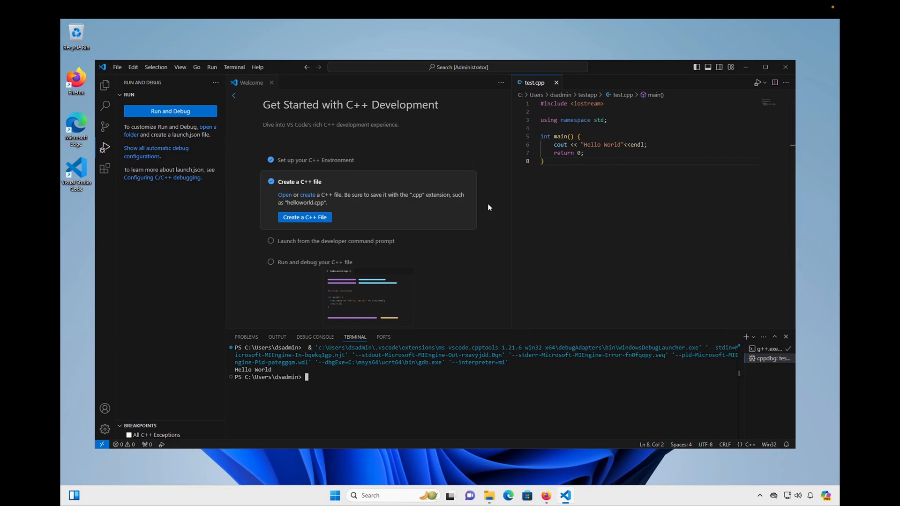